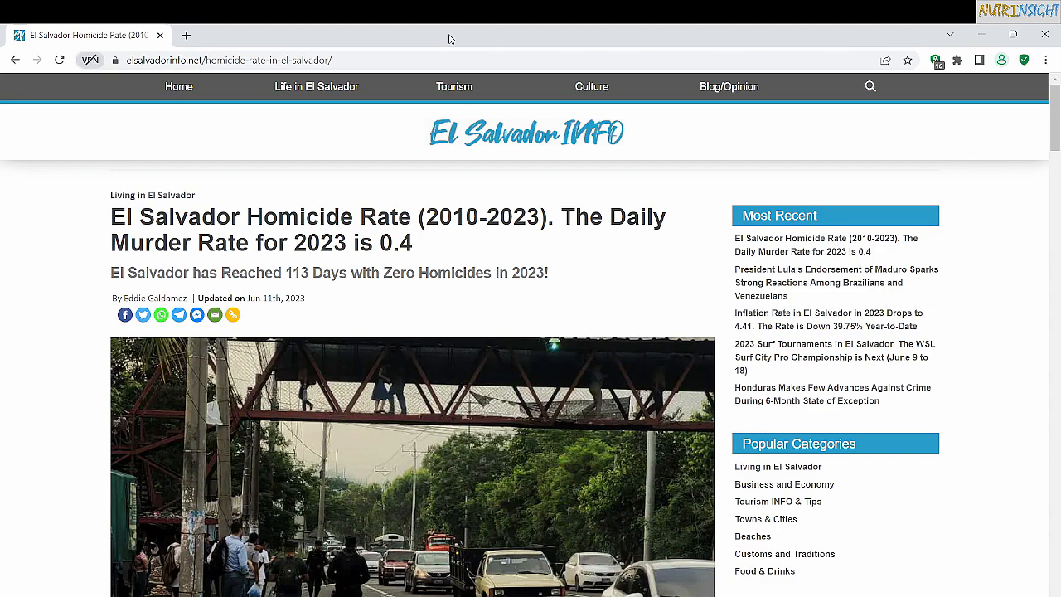
- Scroll down the elsalvadorinfo.net article to the 2010–2023 homicide rate table
scroll("down", 3)
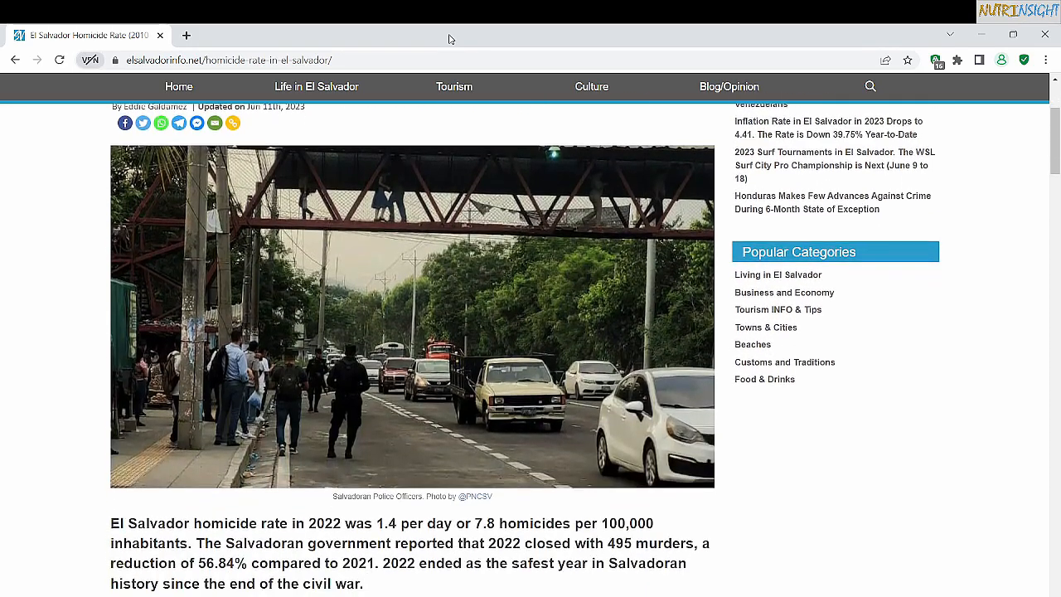
scroll("down", 3)
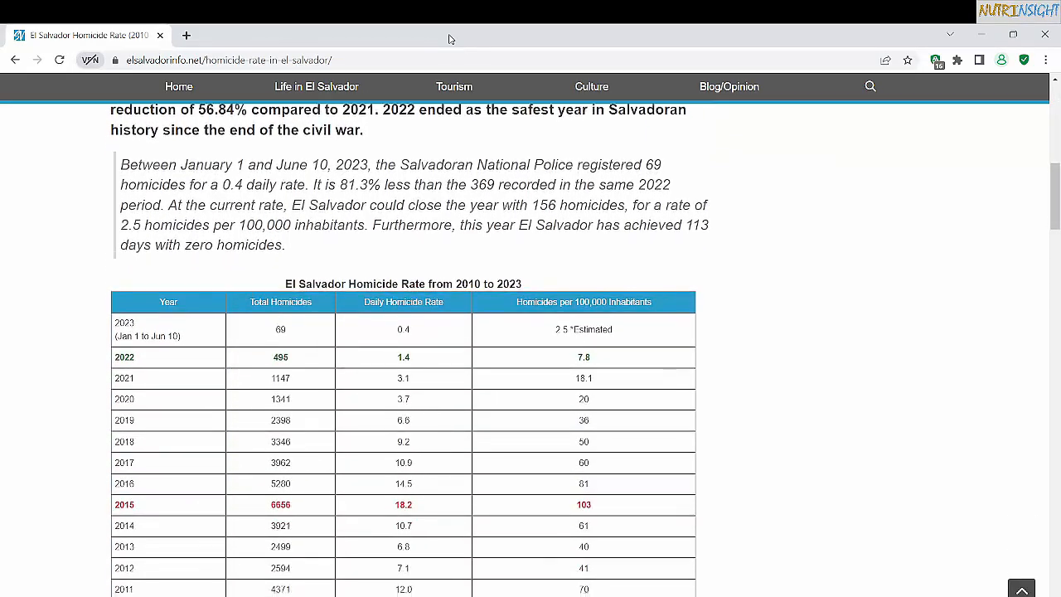
scroll("down", 3)
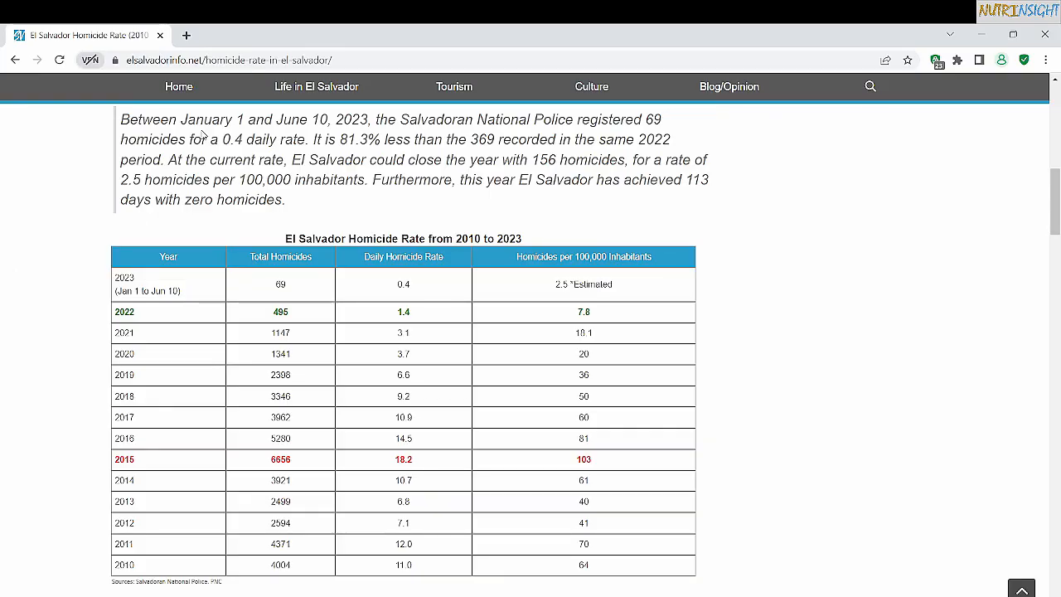
scroll("down", 3)
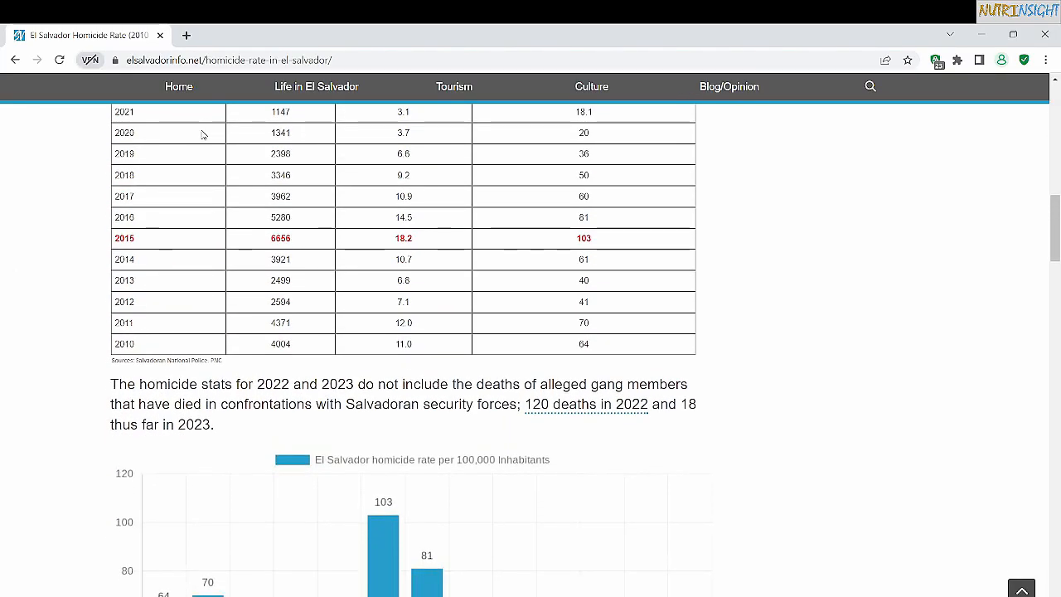
scroll("down", 3)
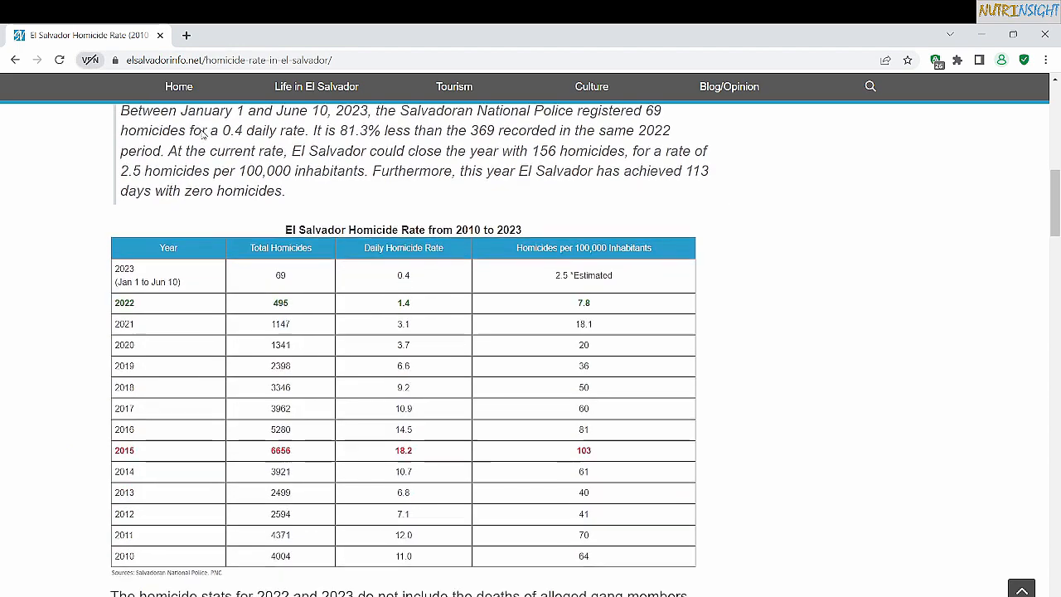
scroll("down", 3)
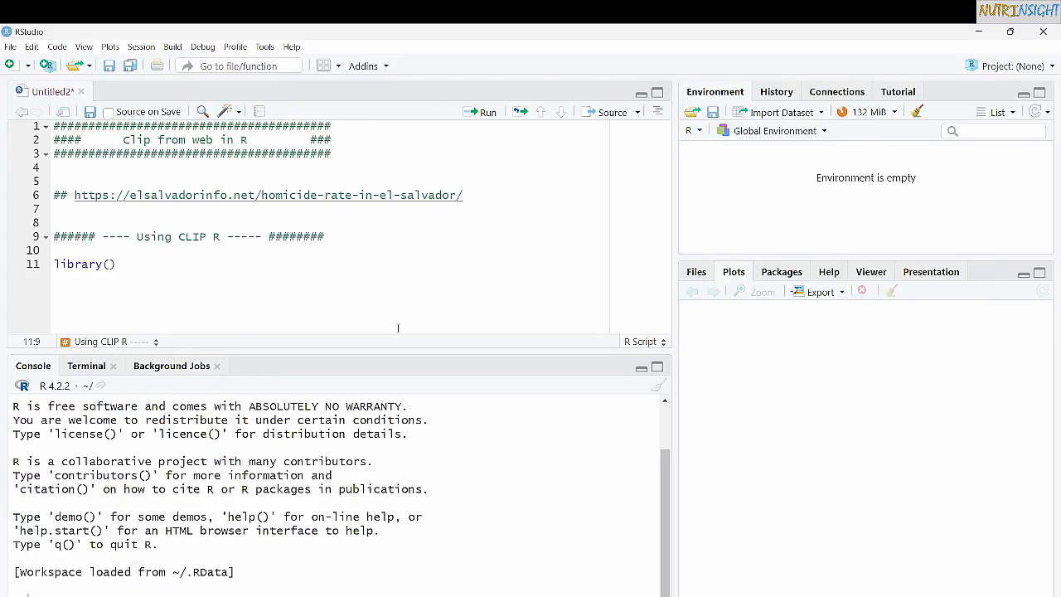
- Load clipr with library(clipr) and print the copied table using read_clip()
type("clip")
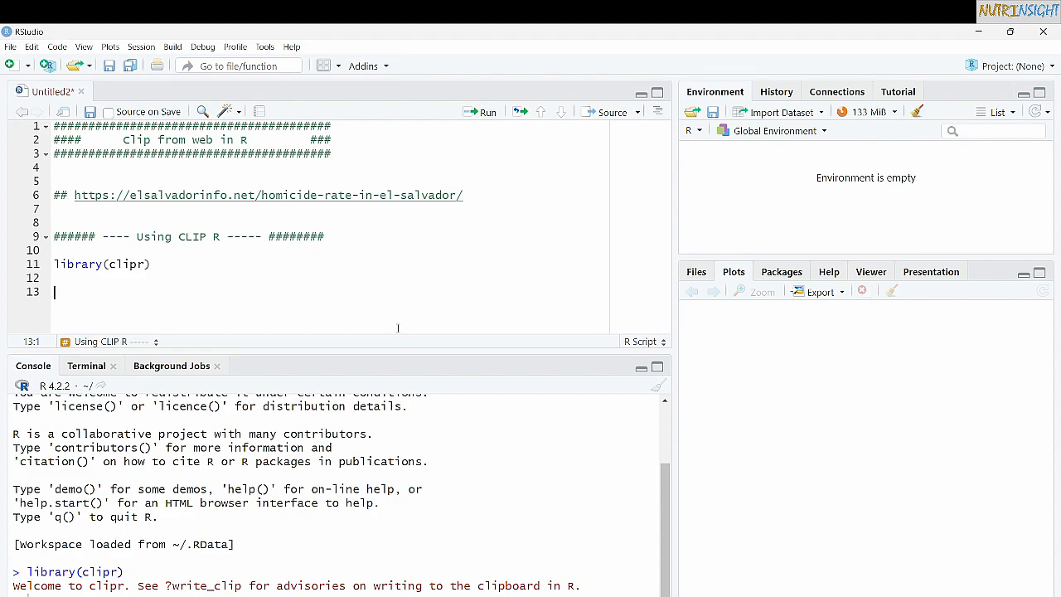
type("reqd")
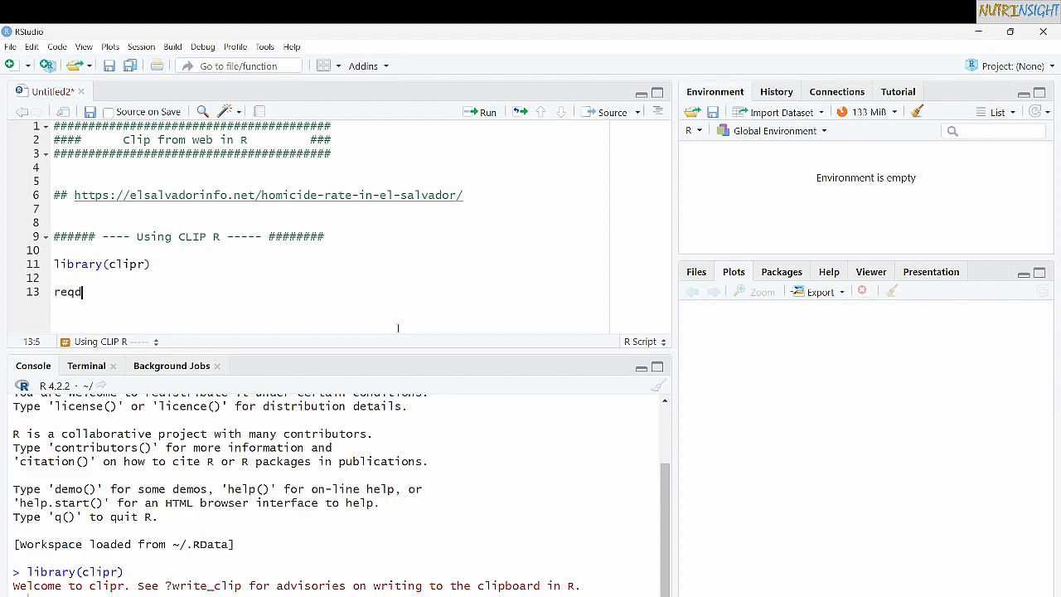
type("read_clip()")
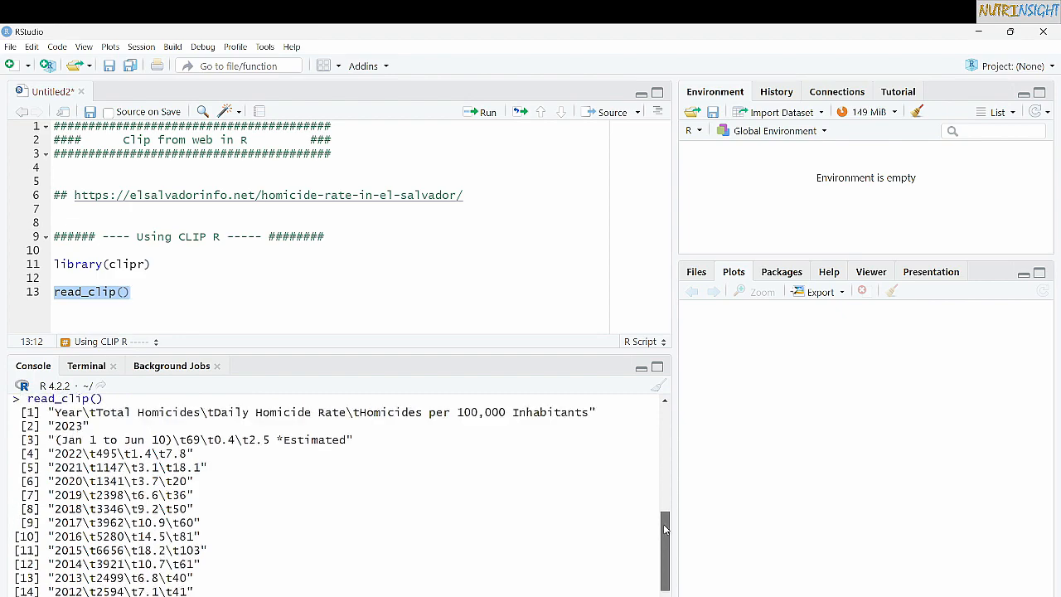
scroll("down", 3)
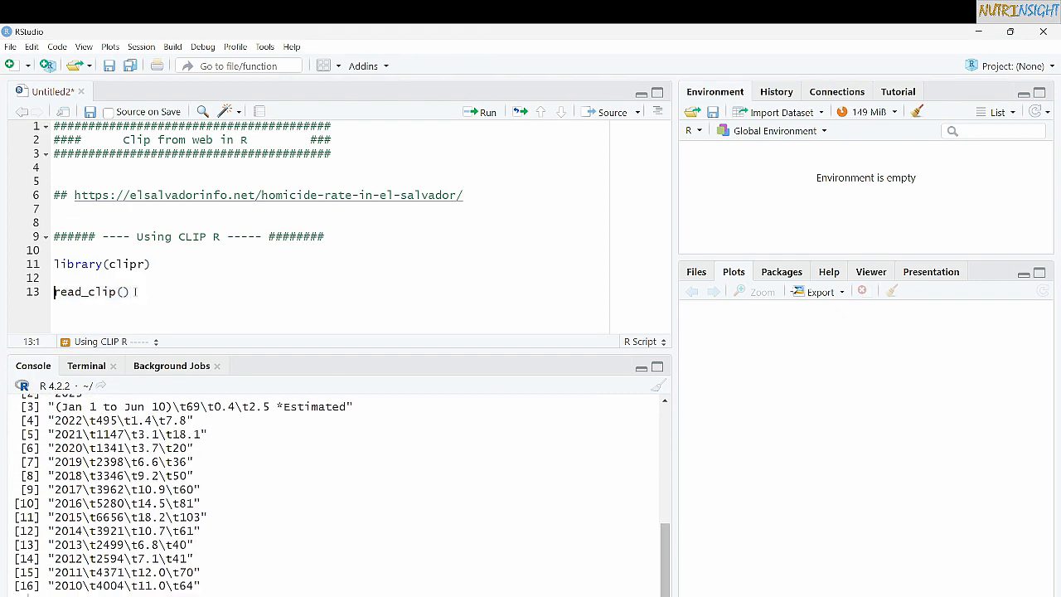
- Run df <- read.csv(text = read_clip()), print df, and open it in the viewer
type("df<-")
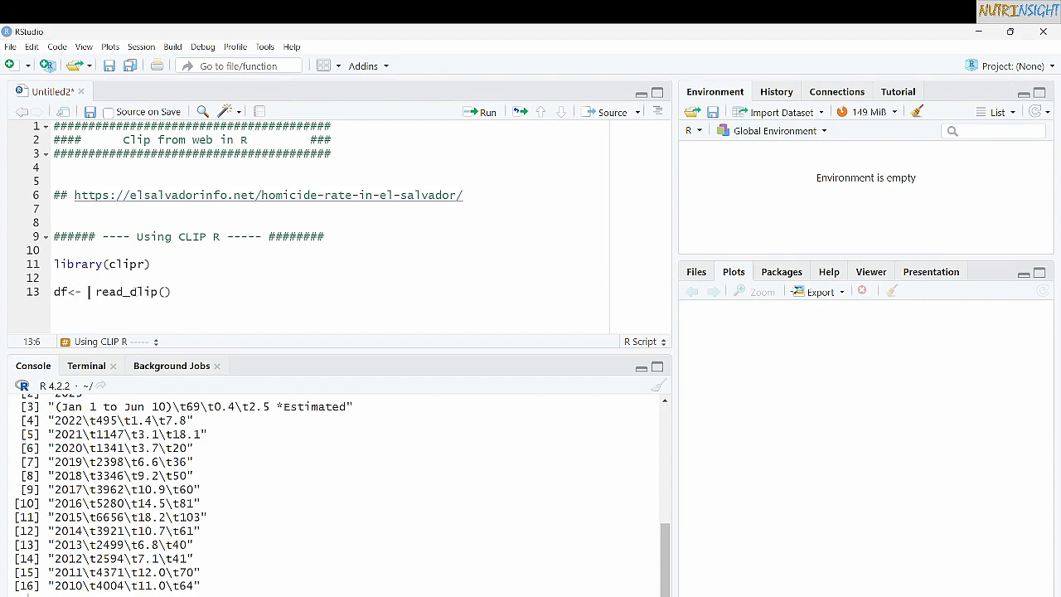
type("read.csv(")
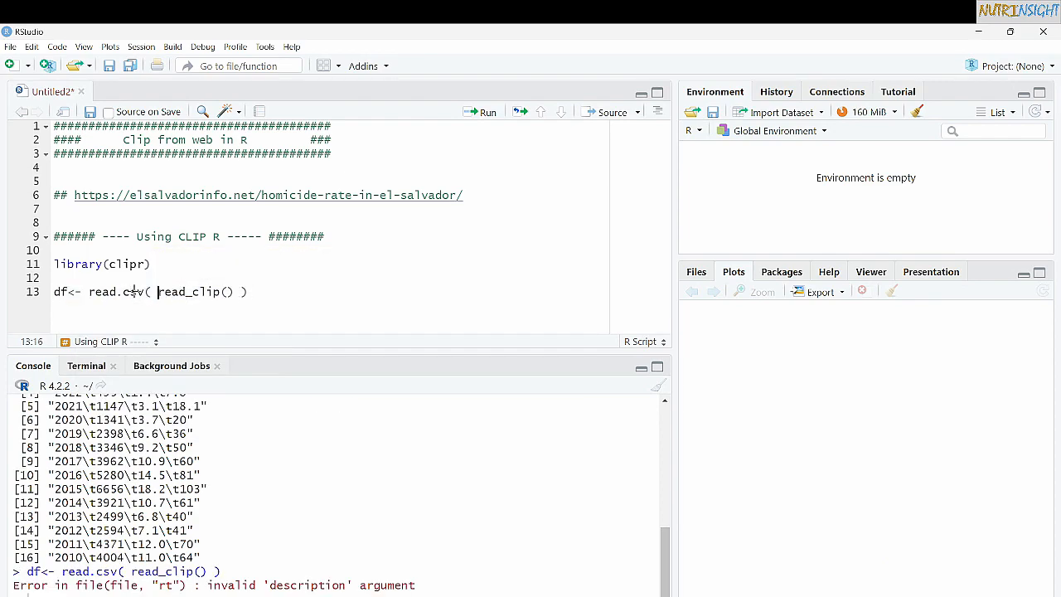
type("text =")
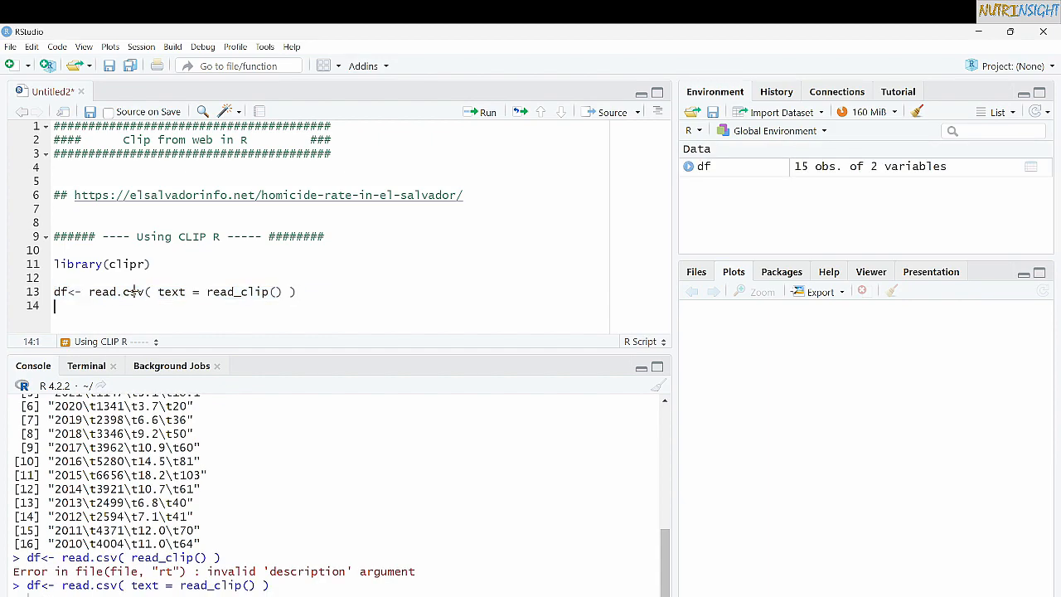
type("df")
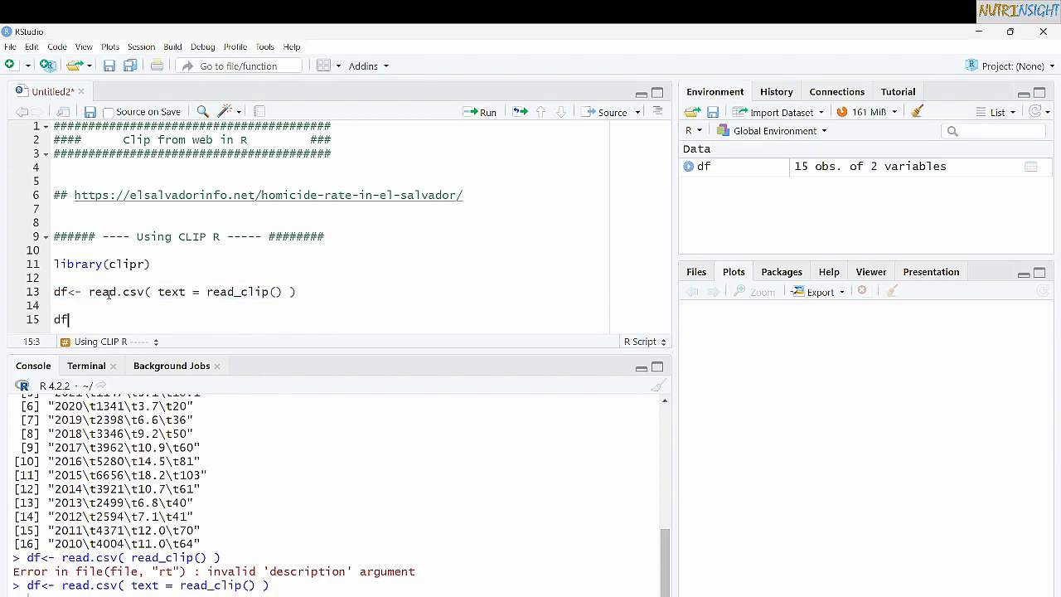
left_click(487, 112)
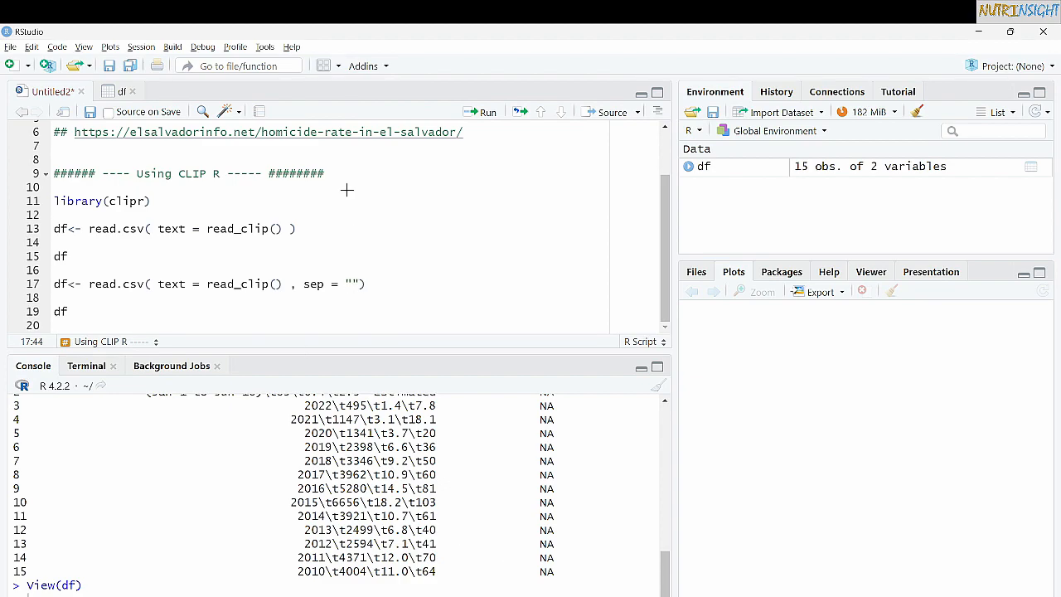
- Create df1 with read.csv using sep = "\t" and scroll through the df viewer
type("\\t")
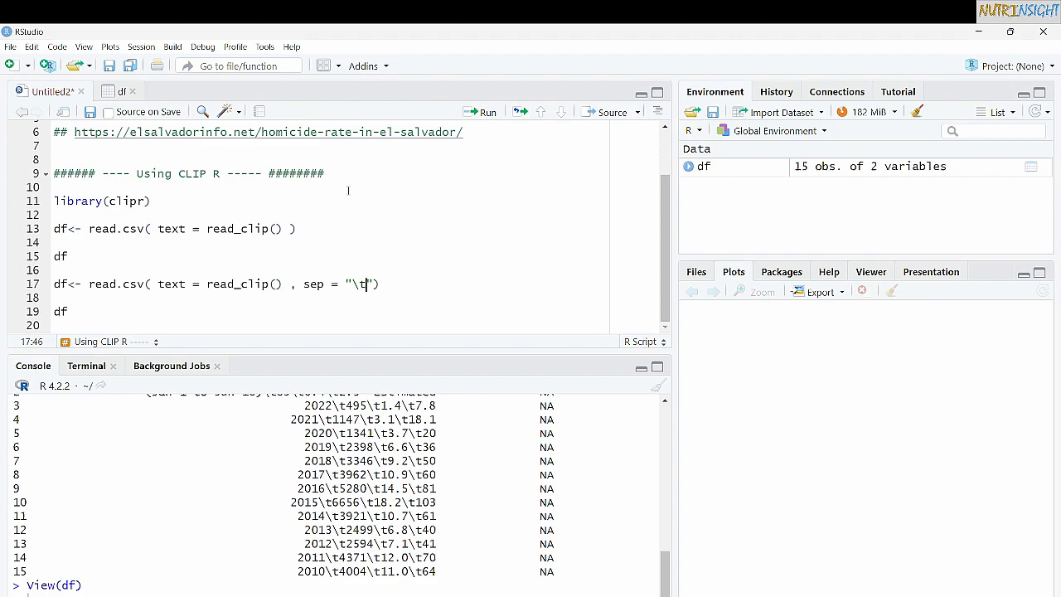
type("1")
left_click(329, 311)
type("1")
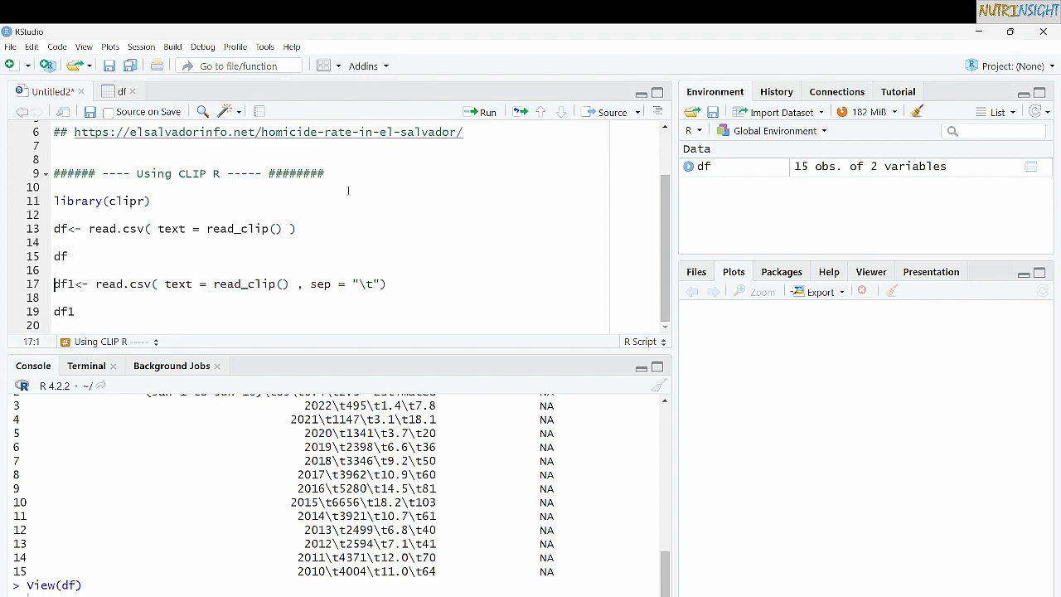
left_click(491, 111)
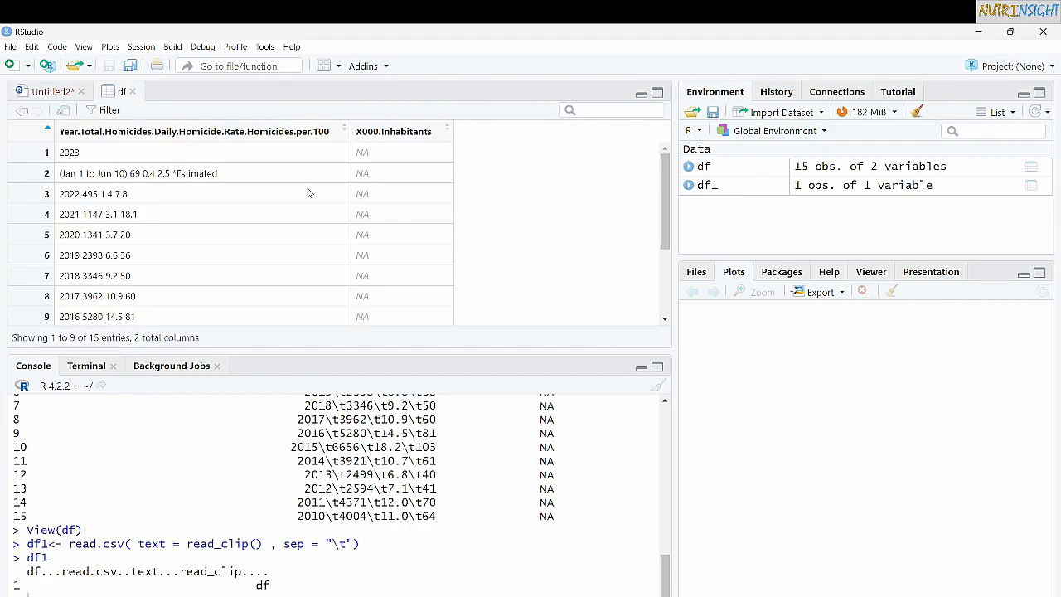
scroll("down", 3)
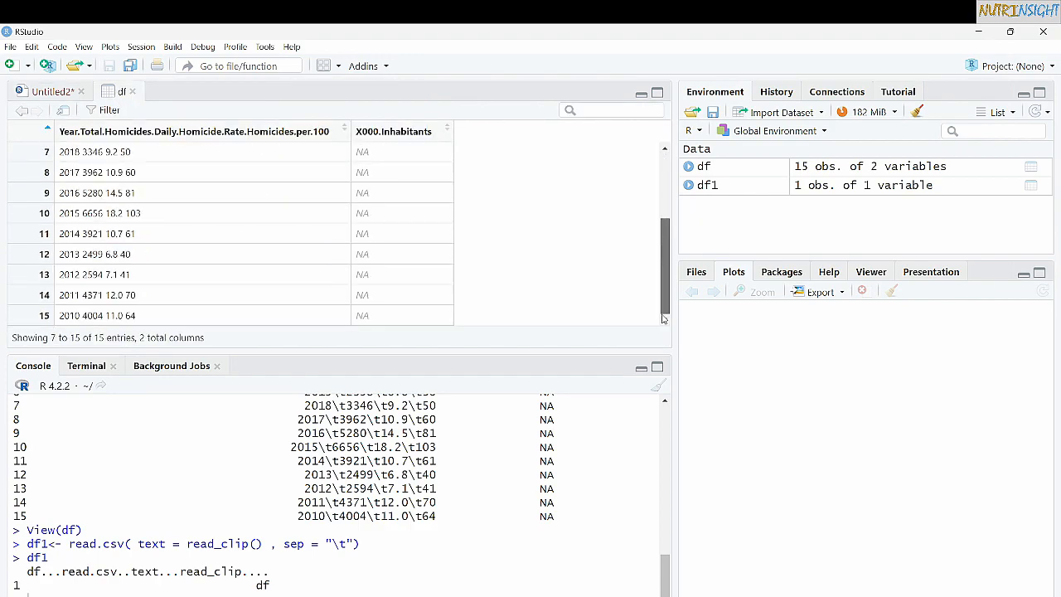
scroll("up", 3)
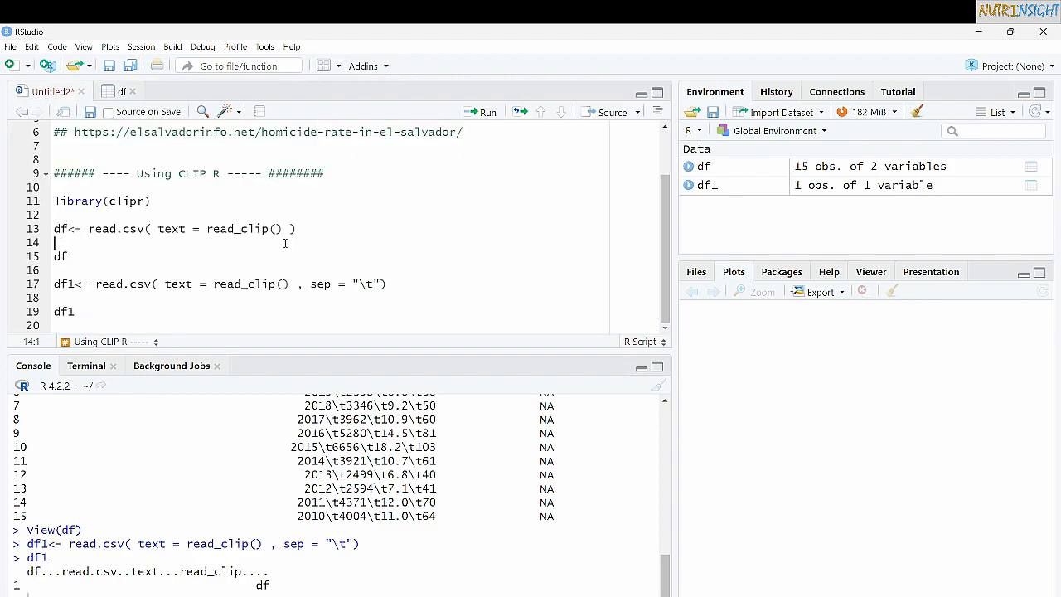
- Rerun the df and df1 import lines so df1 has 12 rows of 4 columns
left_click(75, 311)
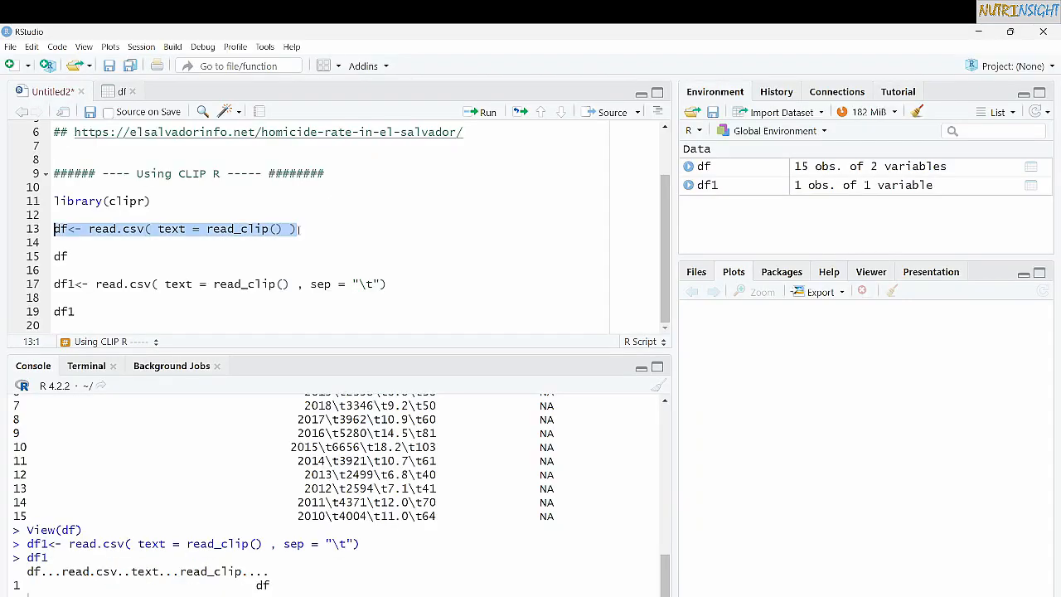
left_click(490, 111)
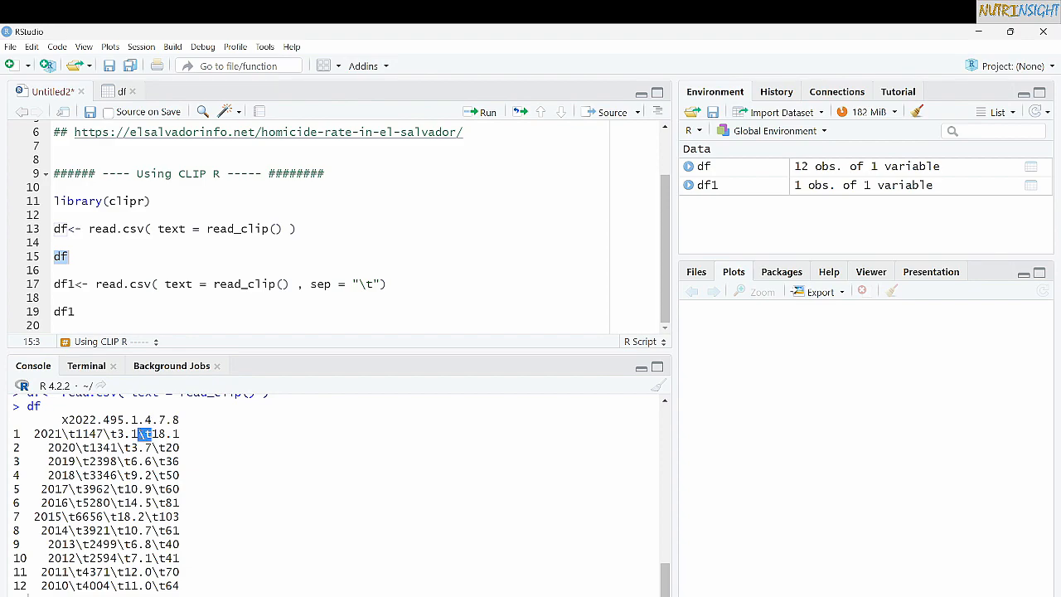
left_click(346, 284)
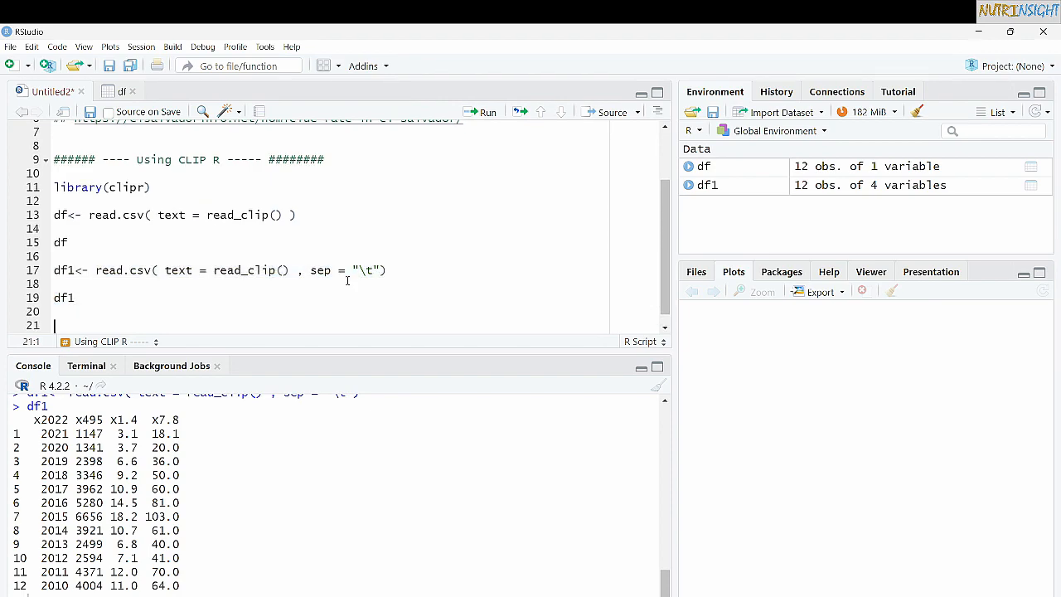
- Write and run df2 <- read.csv(text = read_clip(), sep = "\t", header = FALSE) with a df2 print line
type("read.csv( tex")
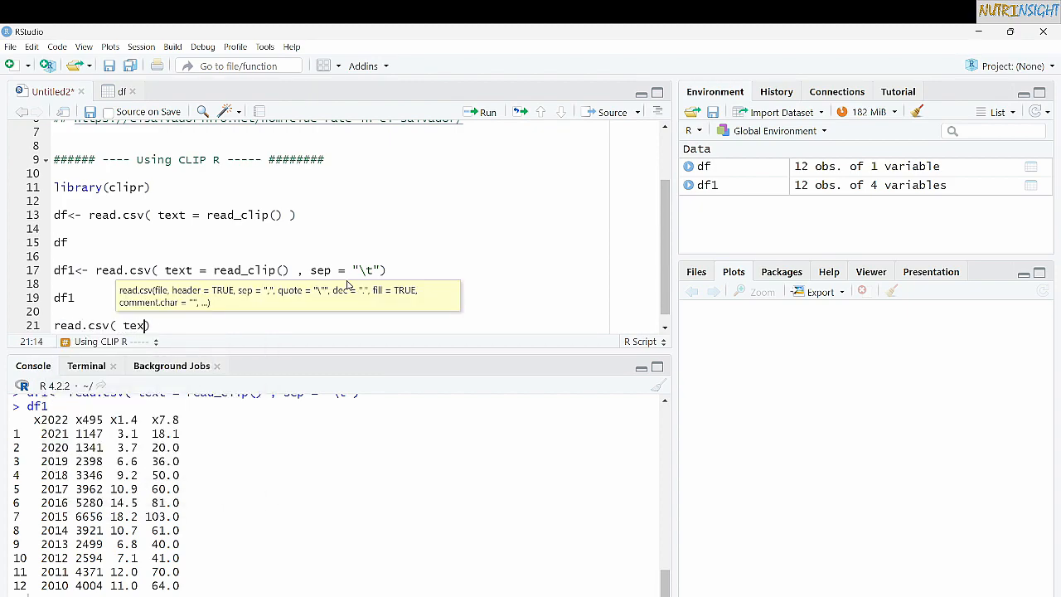
type("t= read_clip(")
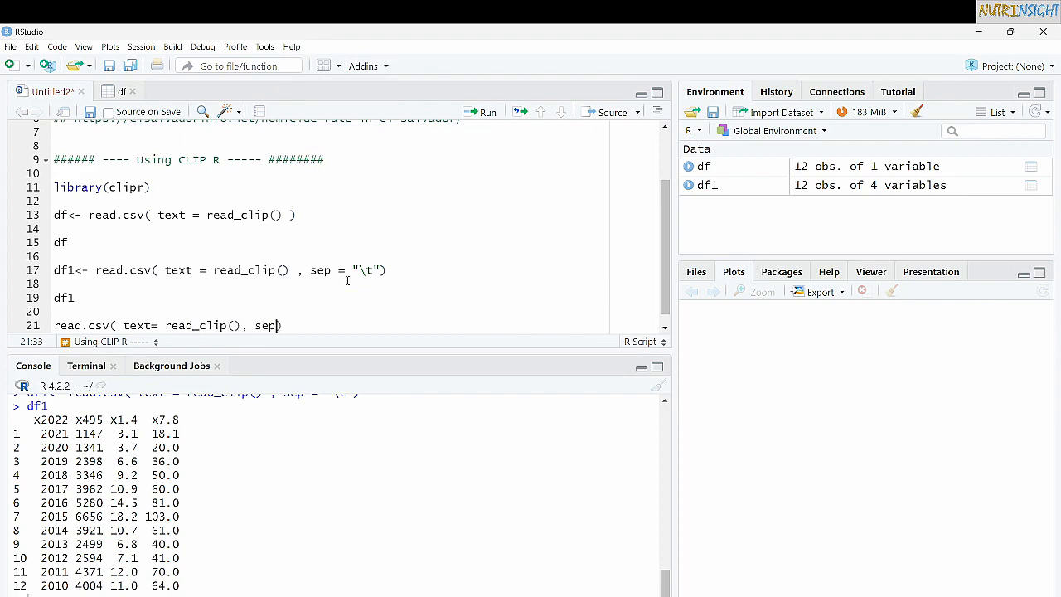
type("=")
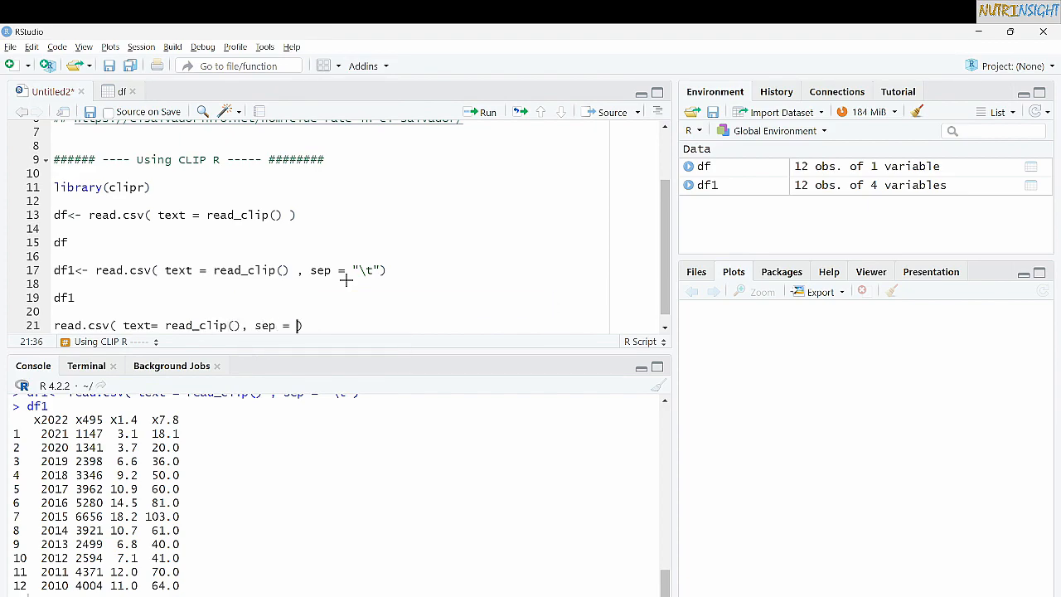
type("\"\"")
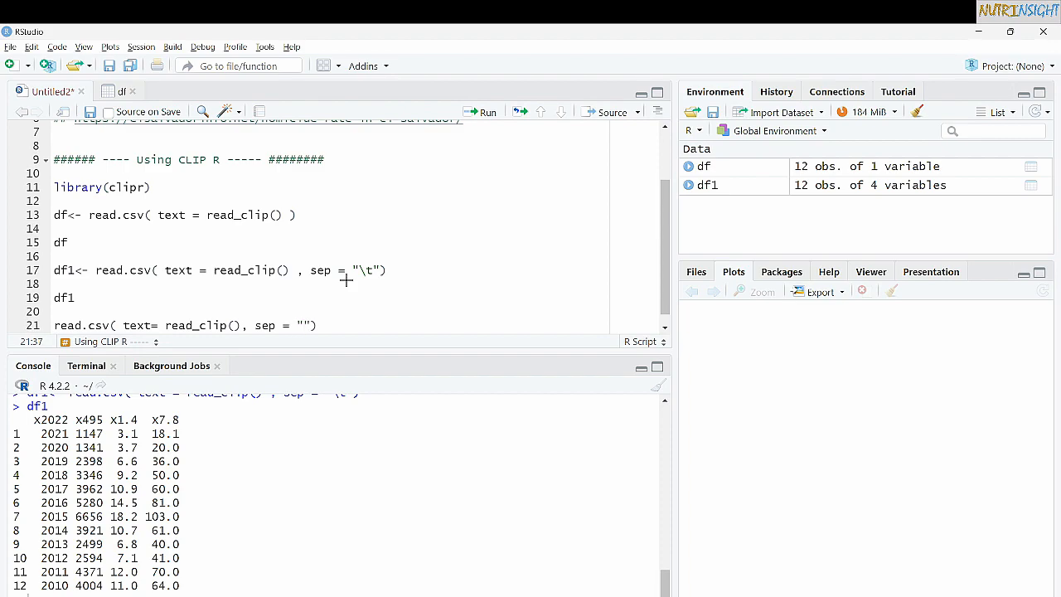
type("\"\\t\",")
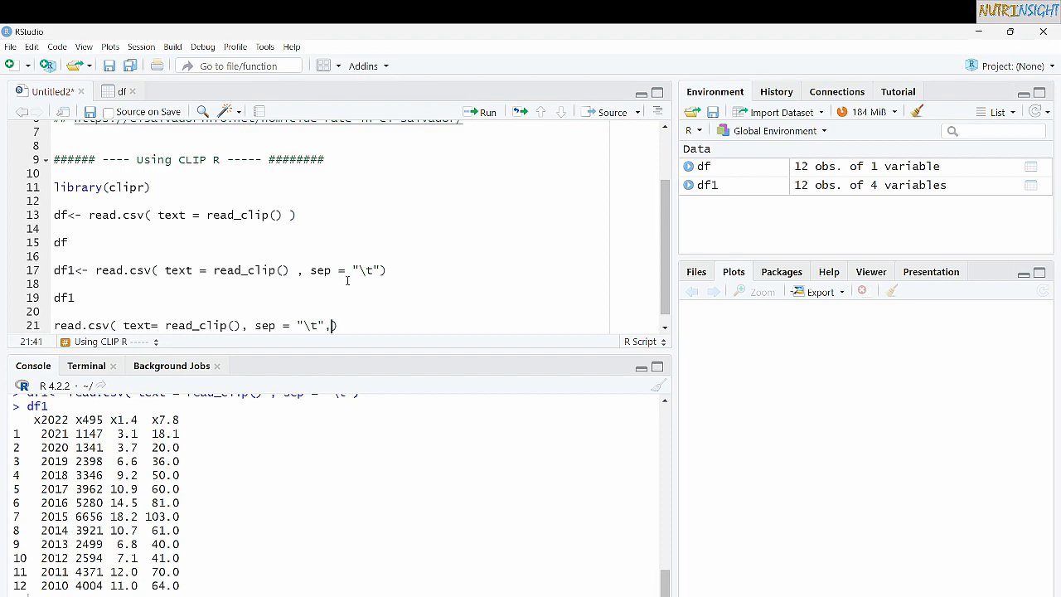
type("header = FALSE")
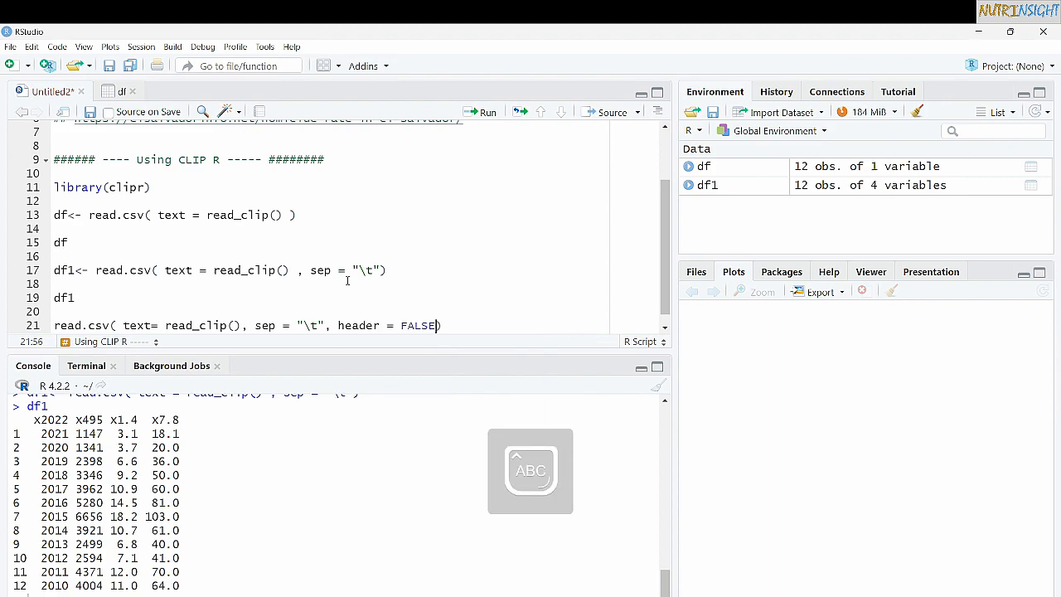
type("df2<-")
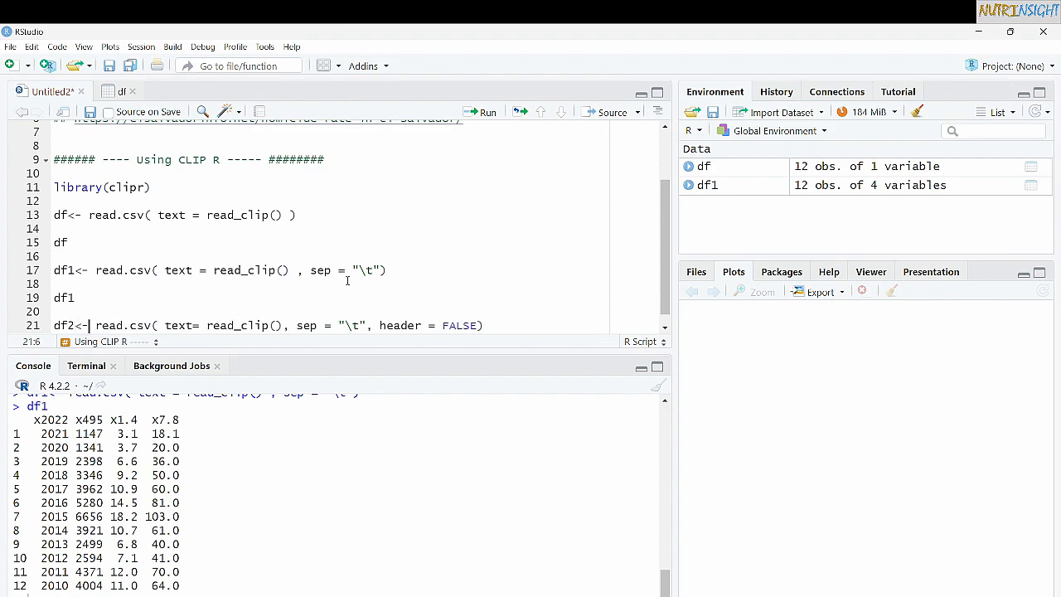
double_click(106, 420)
type("df2")
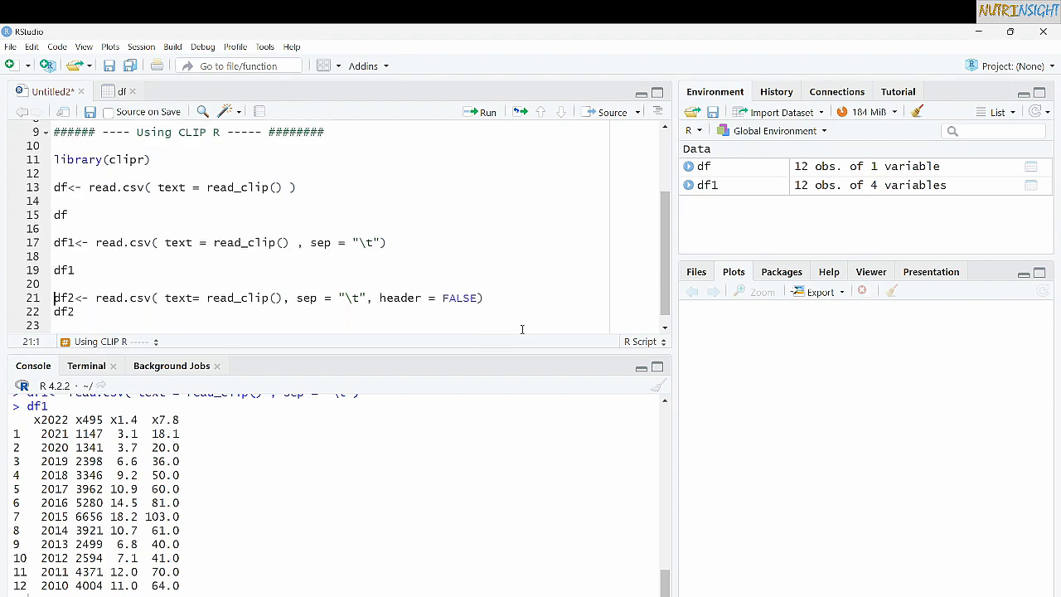
left_click(489, 112)
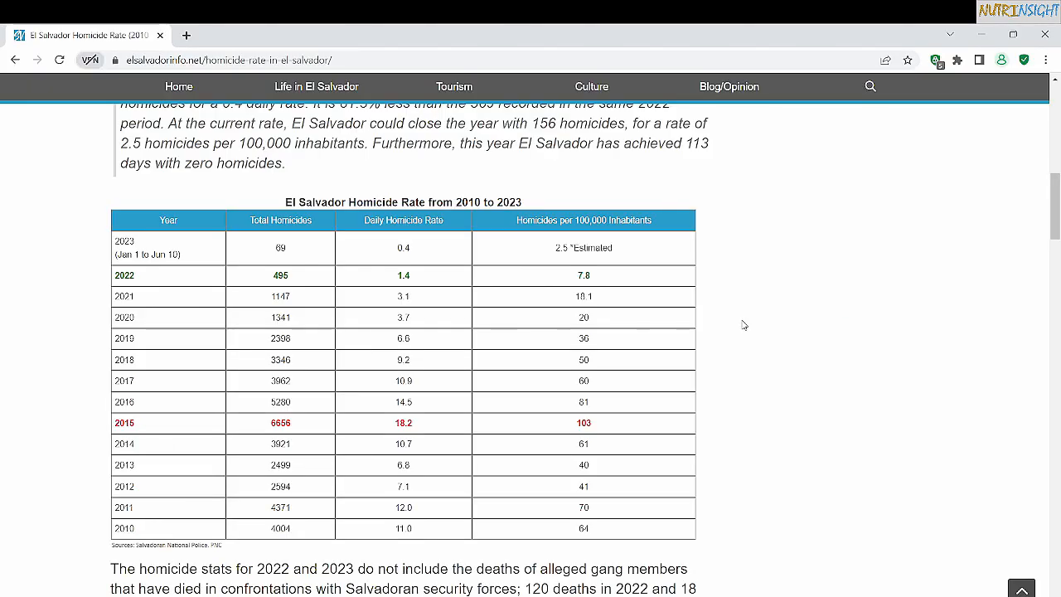
mouse_move(59, 256)
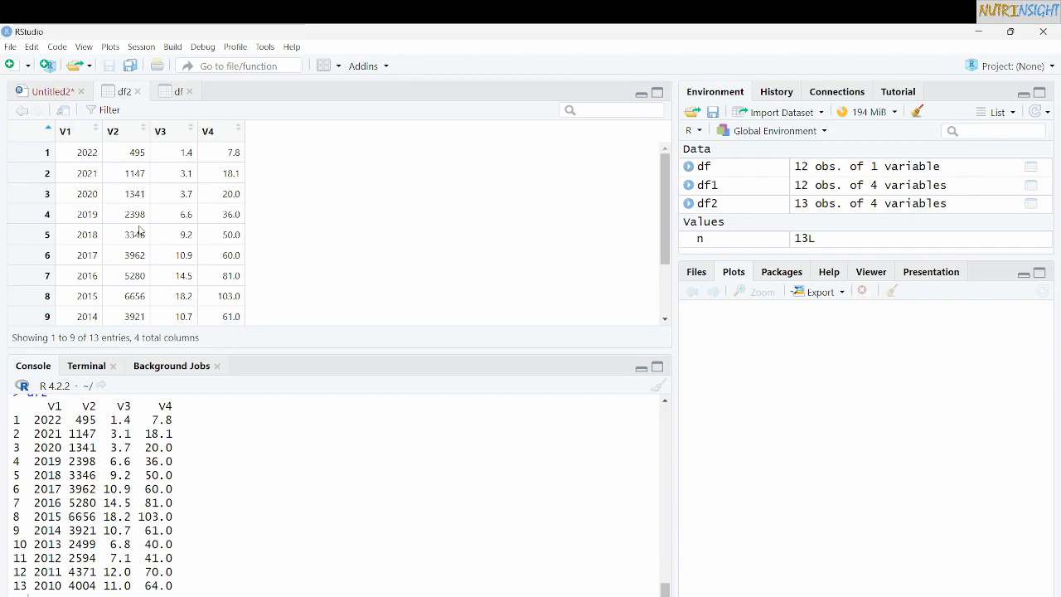
- Return to the script and run library(datapasta), autocompleting the package name
left_click(46, 91)
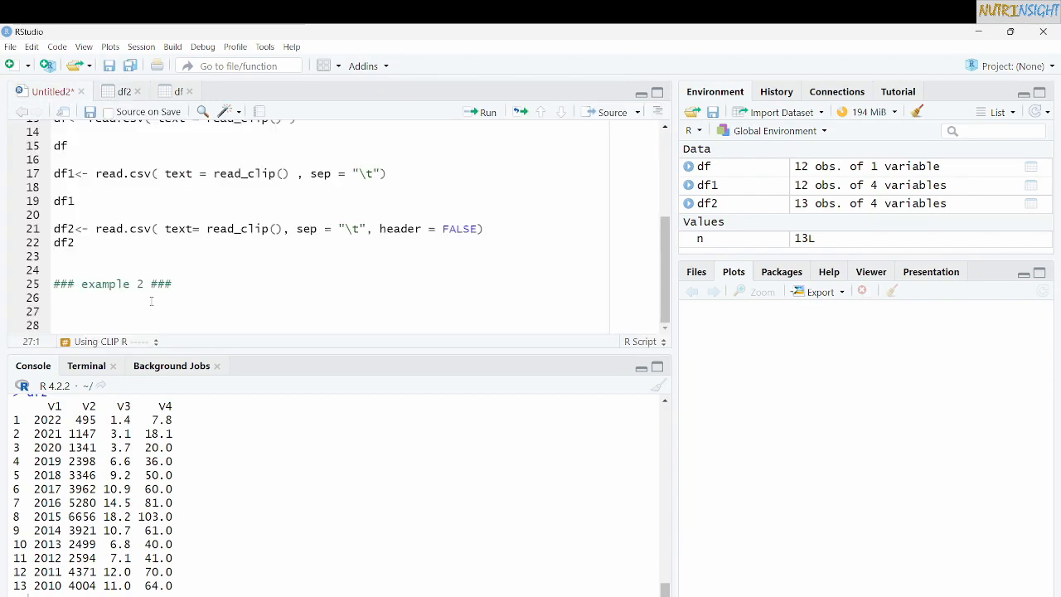
type("libra")
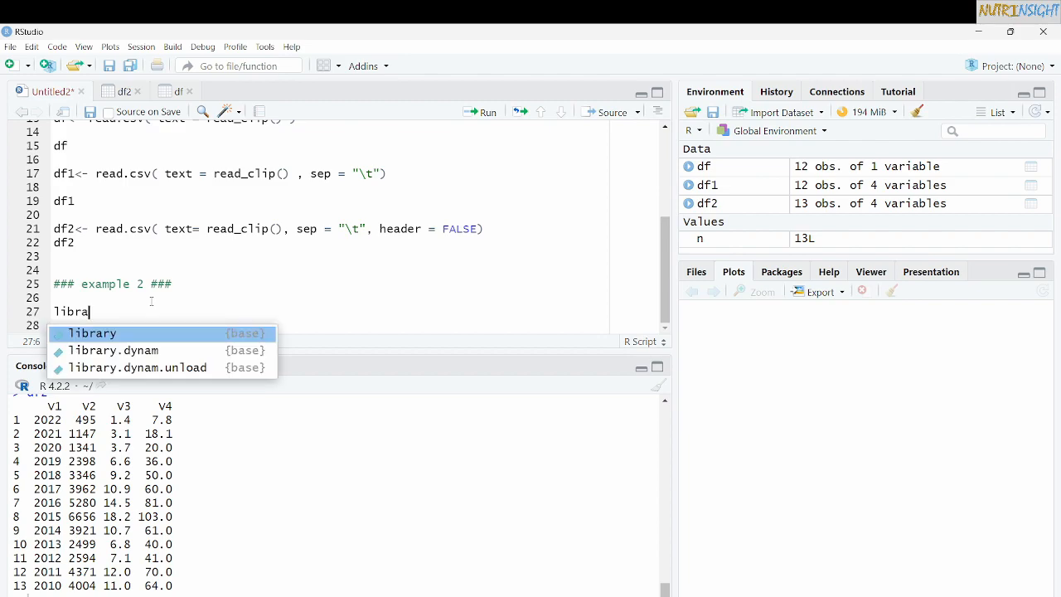
type("ry(dat")
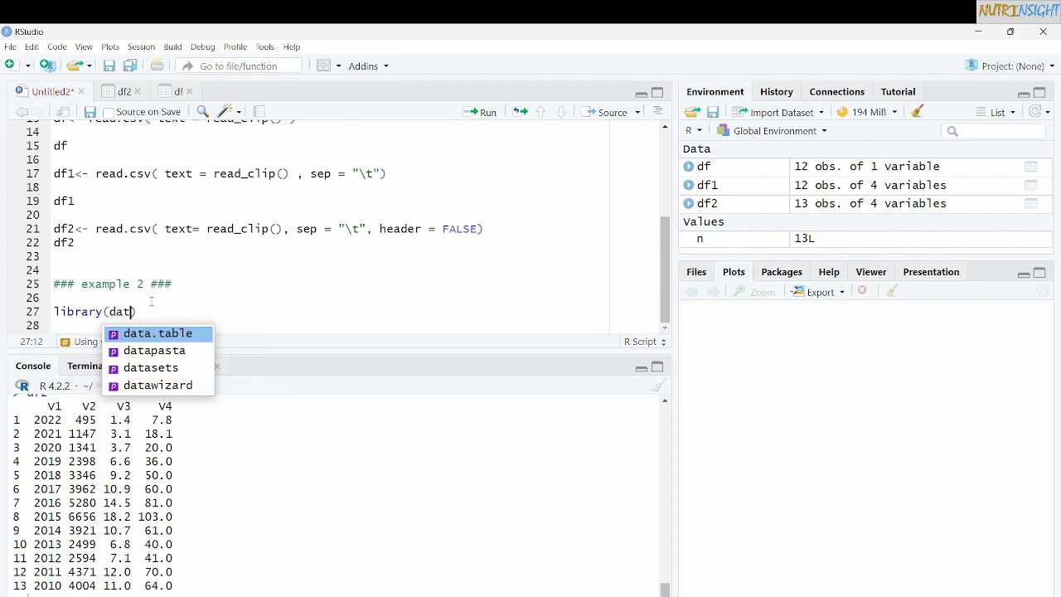
left_click(154, 350)
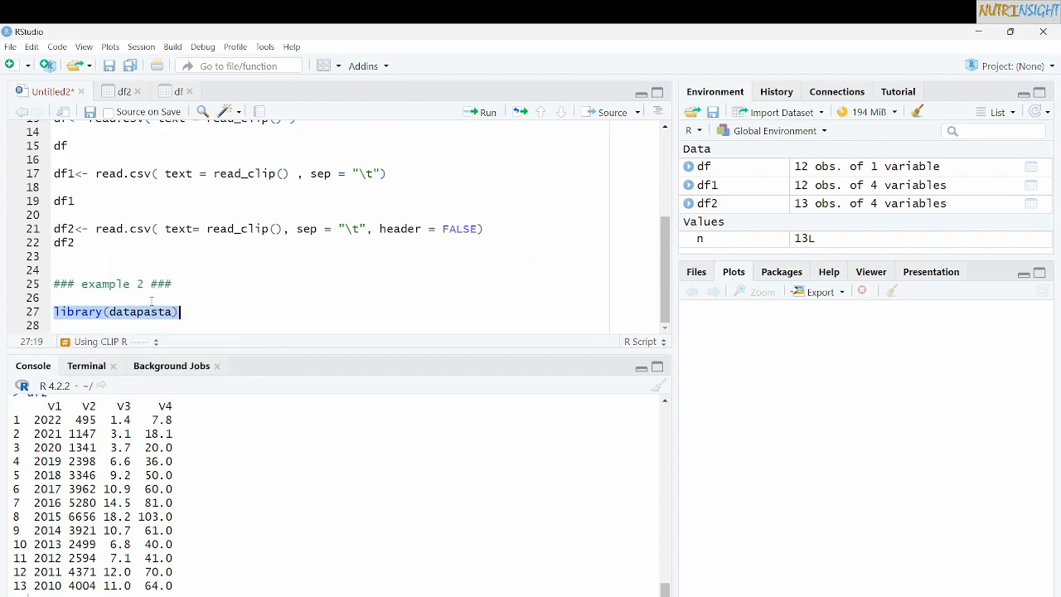
left_click(488, 111)
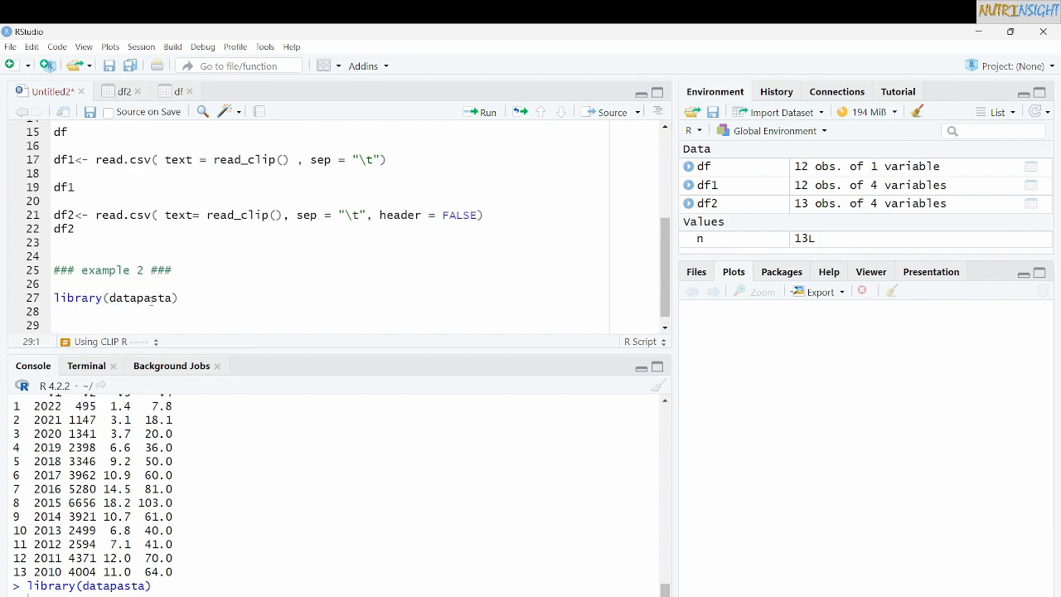
mouse_move(179, 187)
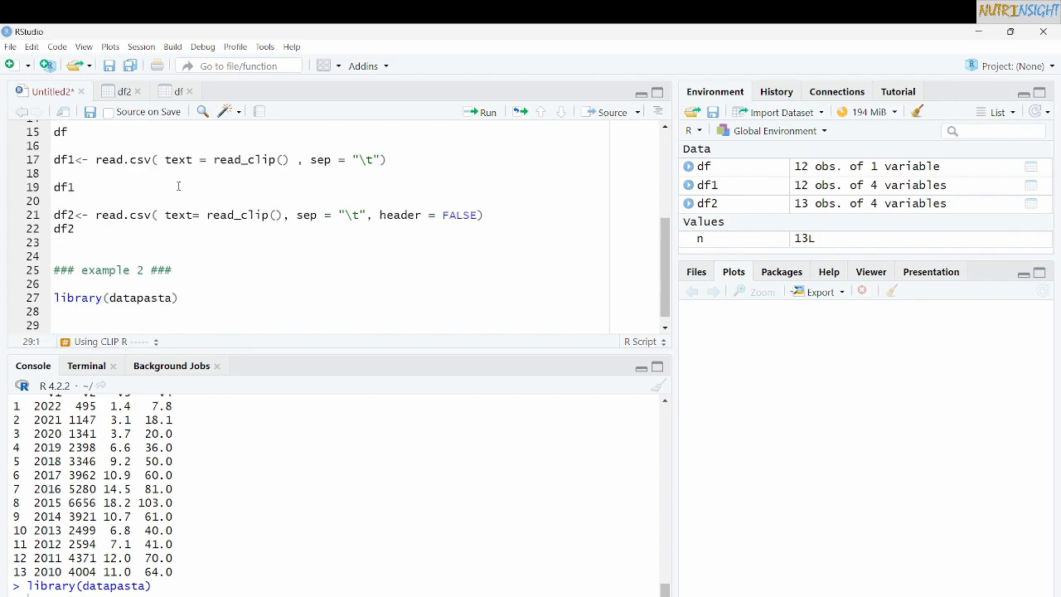
left_click(365, 65)
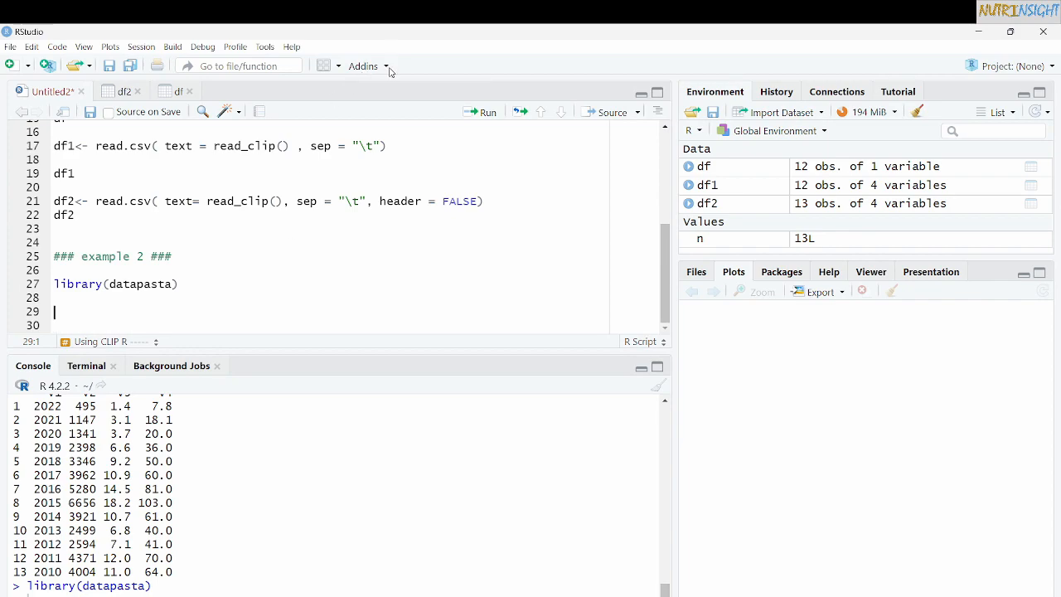
left_click(368, 65)
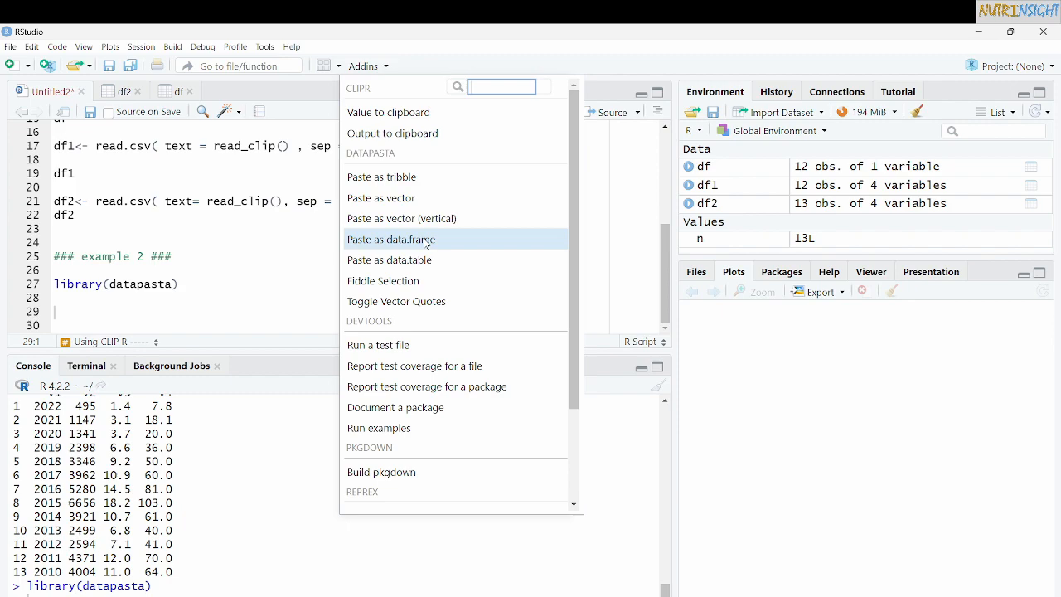
left_click(390, 239)
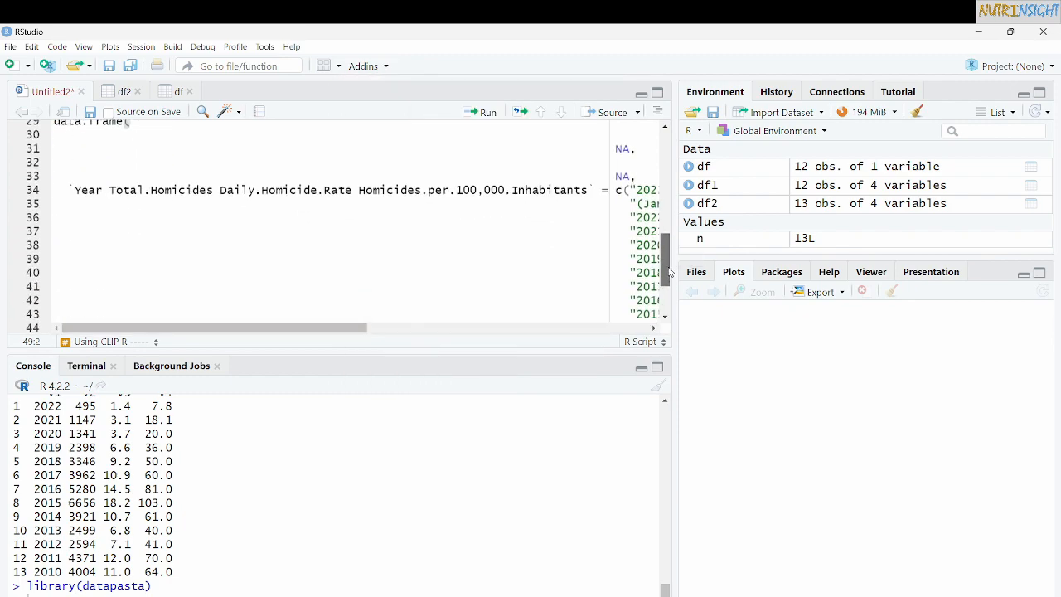
scroll("up", 3)
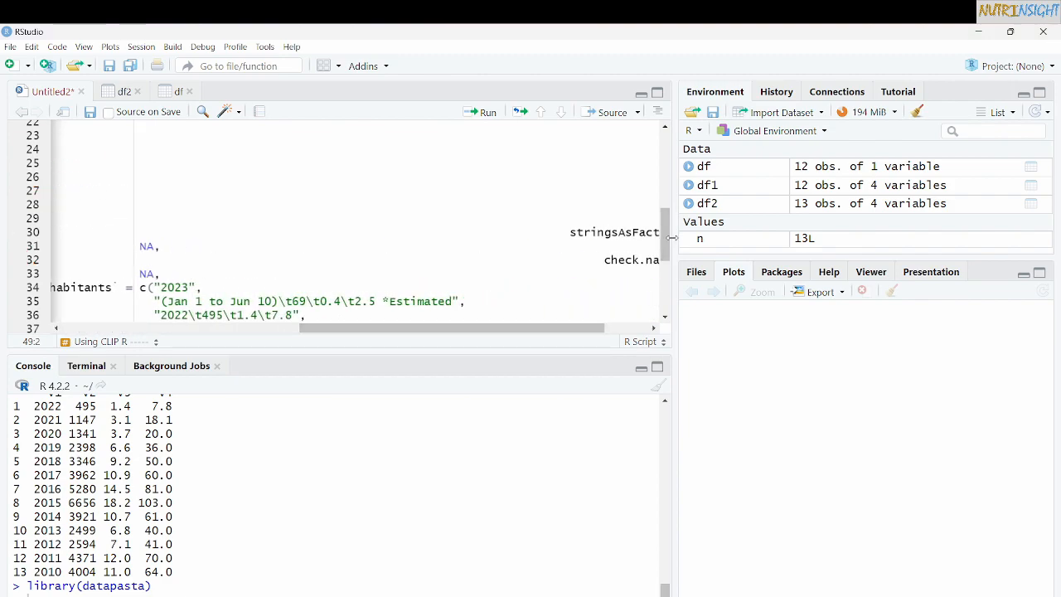
scroll("down", 3)
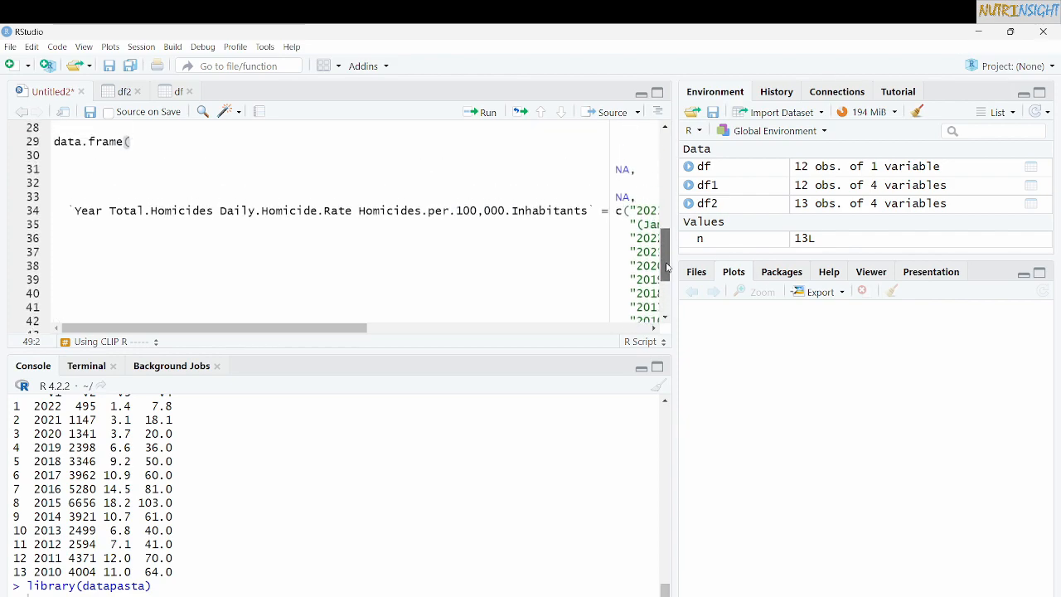
scroll("up", 3)
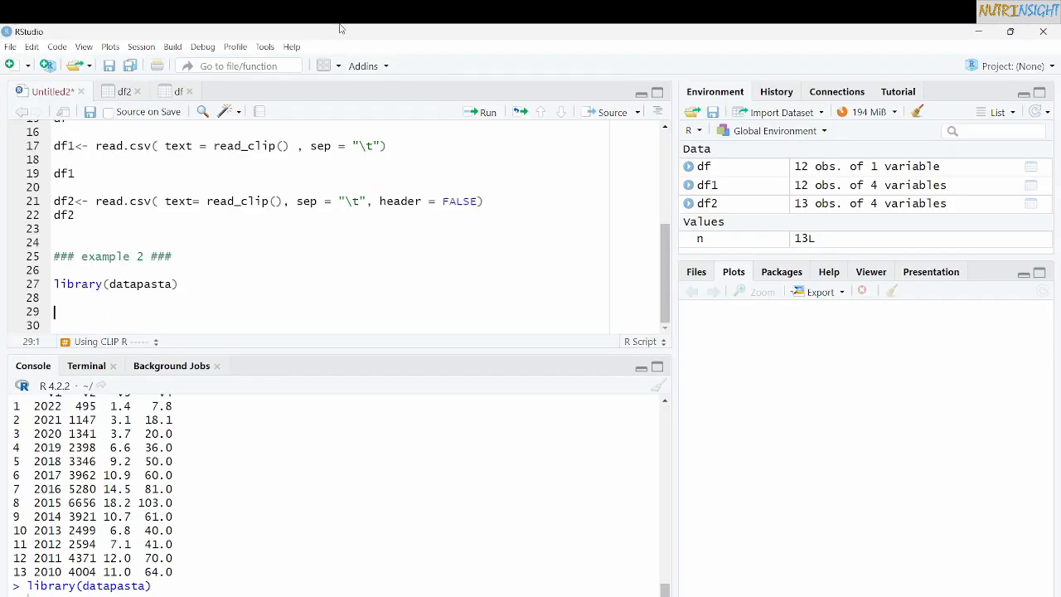
- Paste the table via Addins > Paste as data.frame, then select and delete the one-column result
left_click(364, 65)
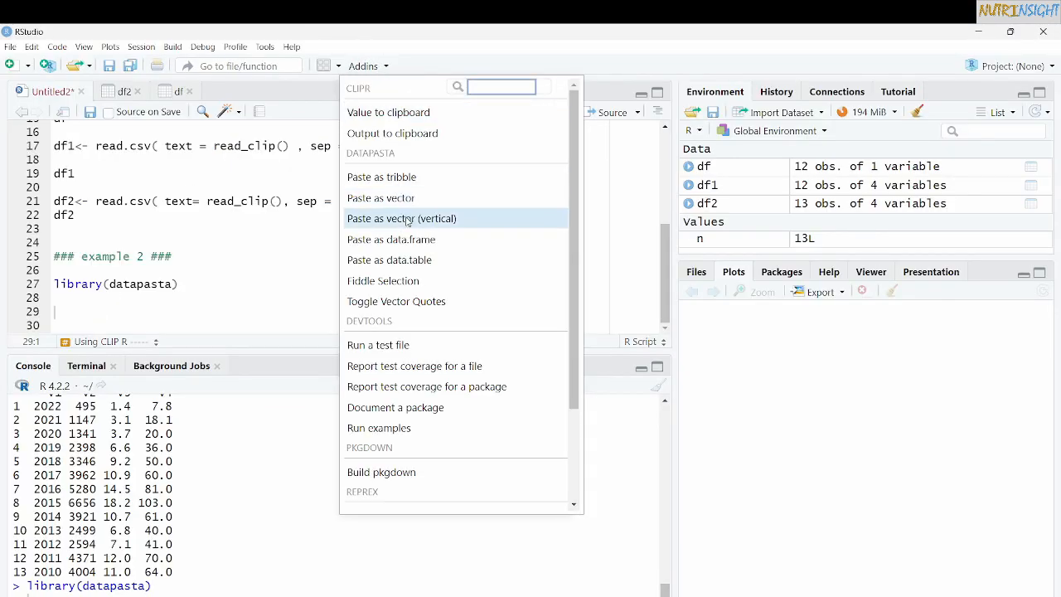
left_click(391, 239)
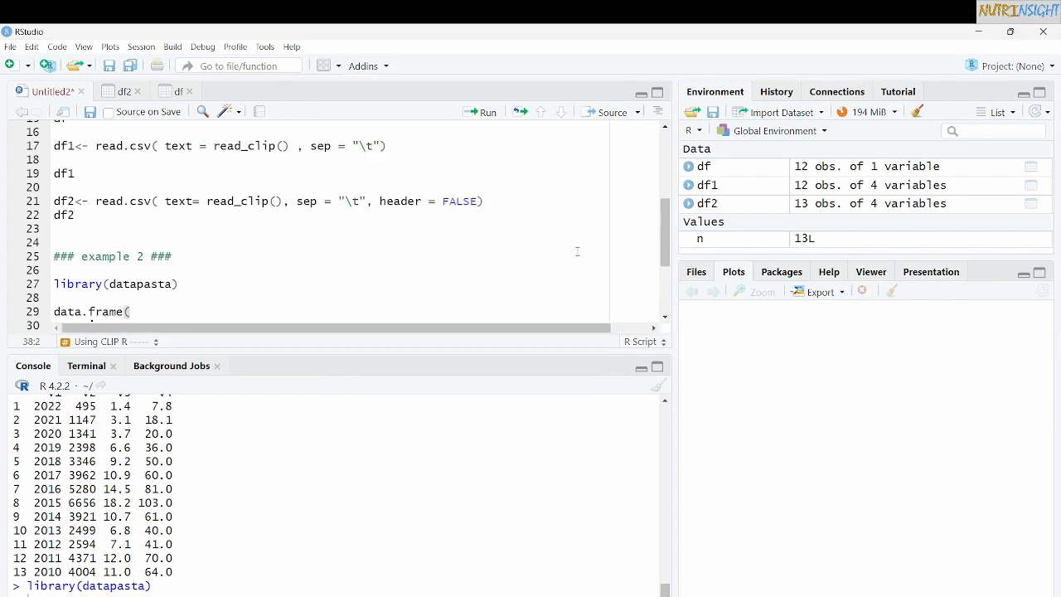
scroll("down", 3)
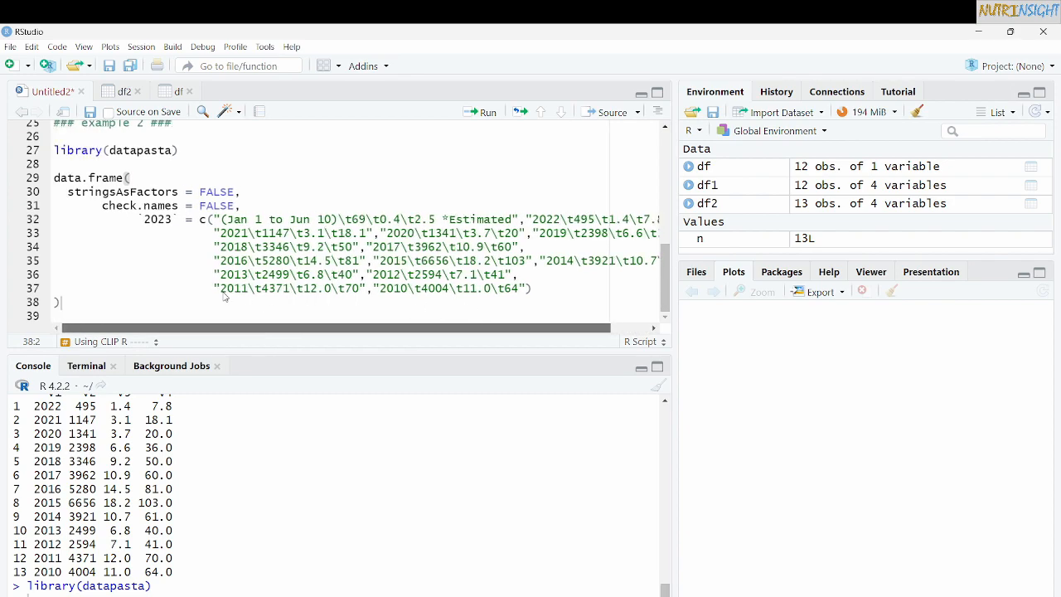
left_click(214, 220)
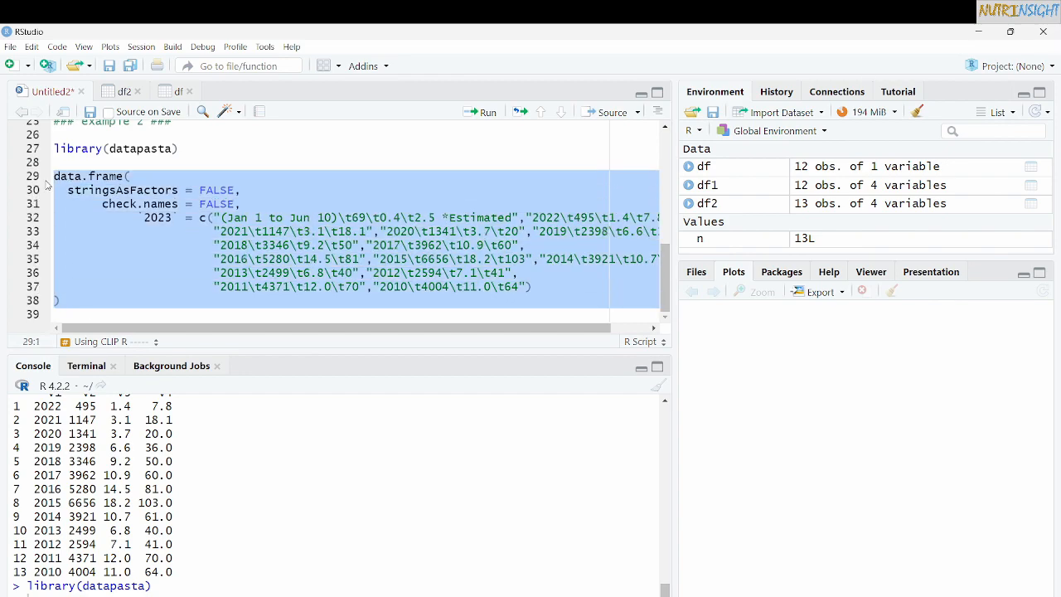
scroll("up", 3)
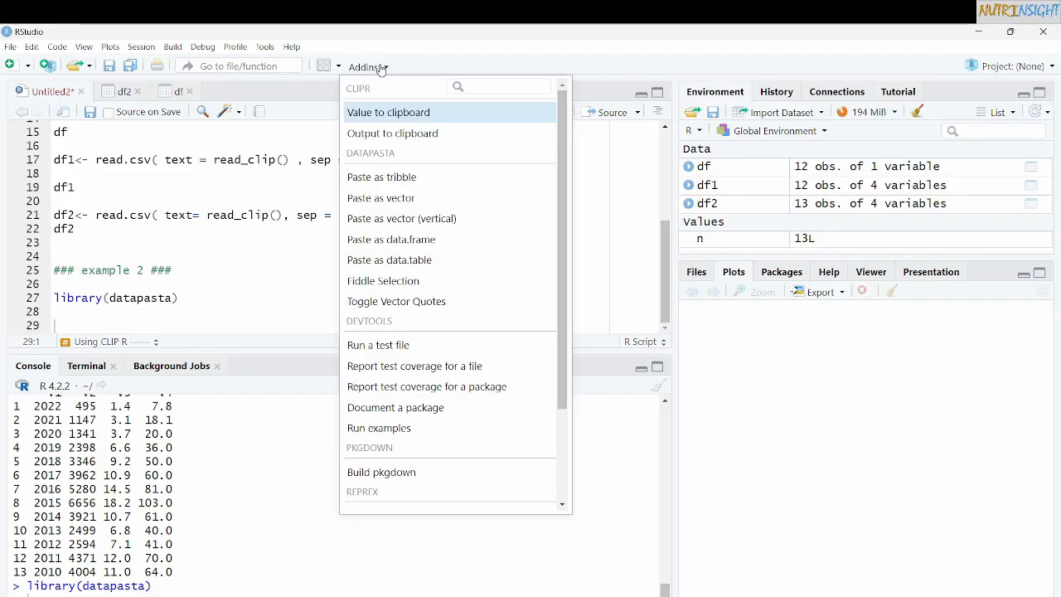
mouse_move(414, 240)
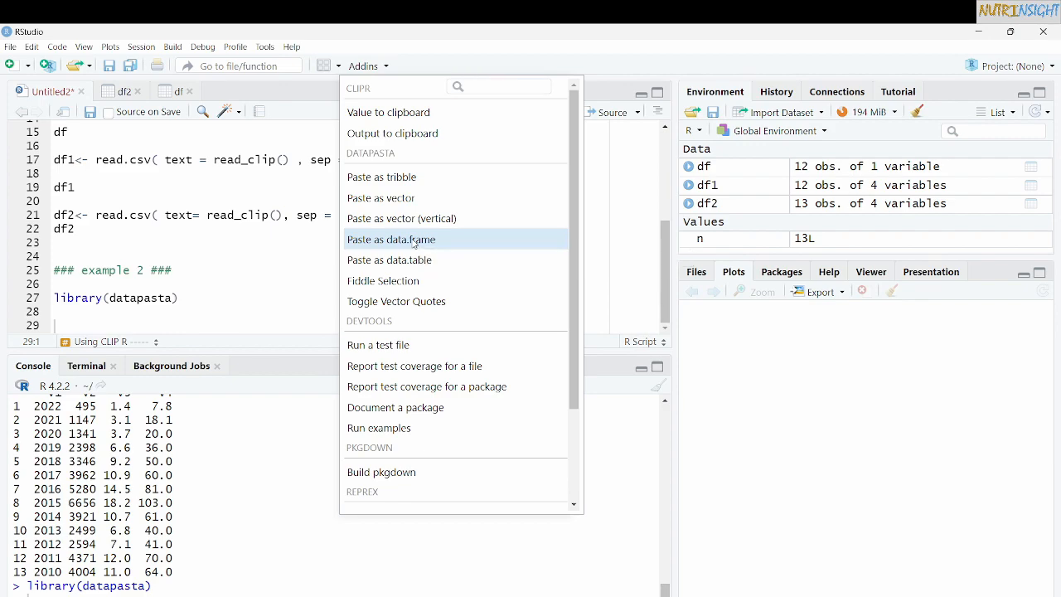
- Paste the table as data.frame code assigned to df3, select the block and run it
left_click(390, 239)
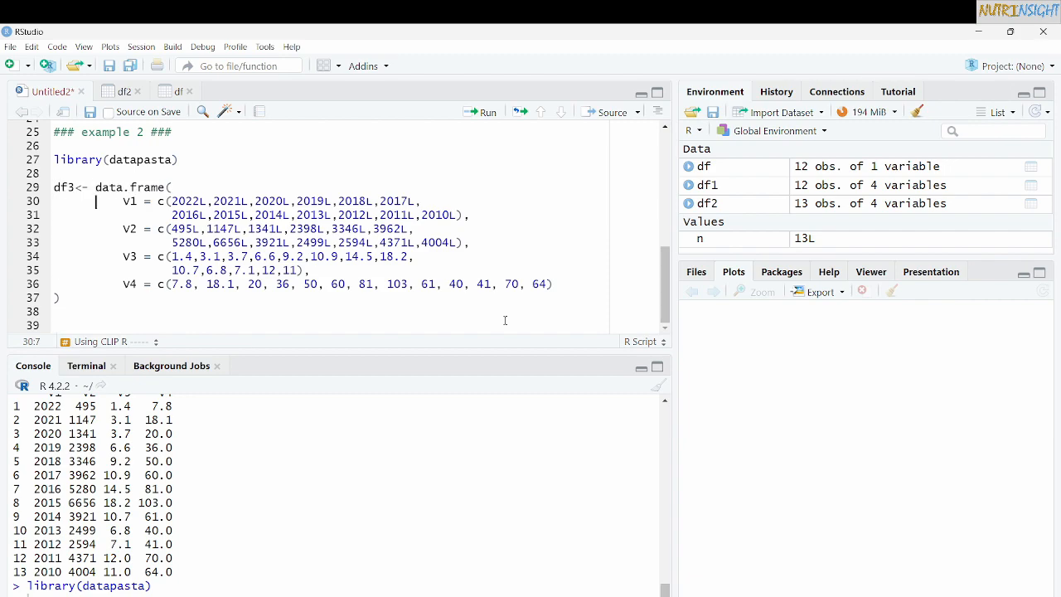
left_click_drag(55, 187, 60, 297)
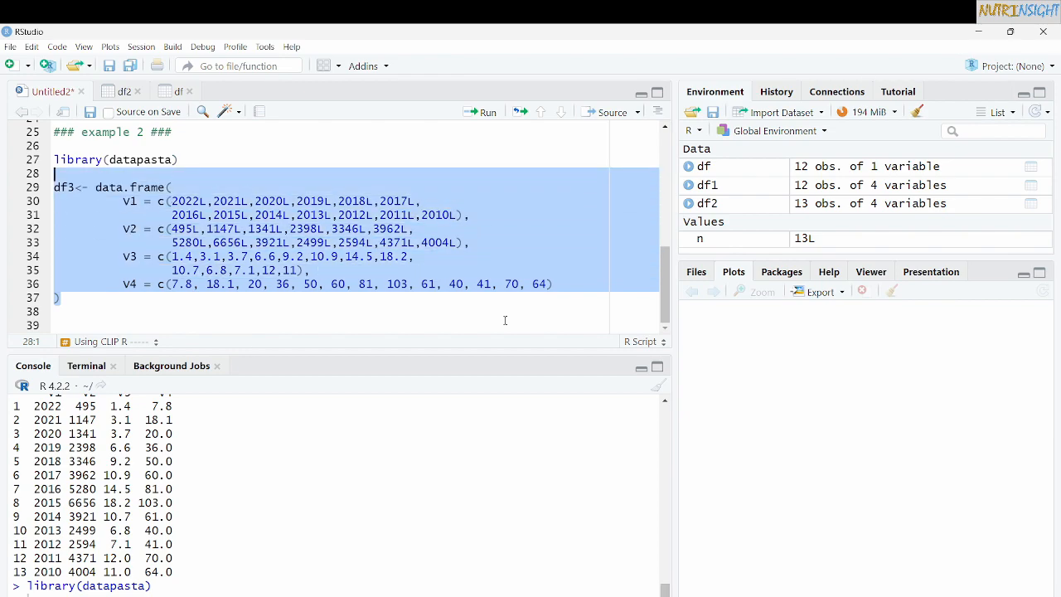
left_click(487, 111)
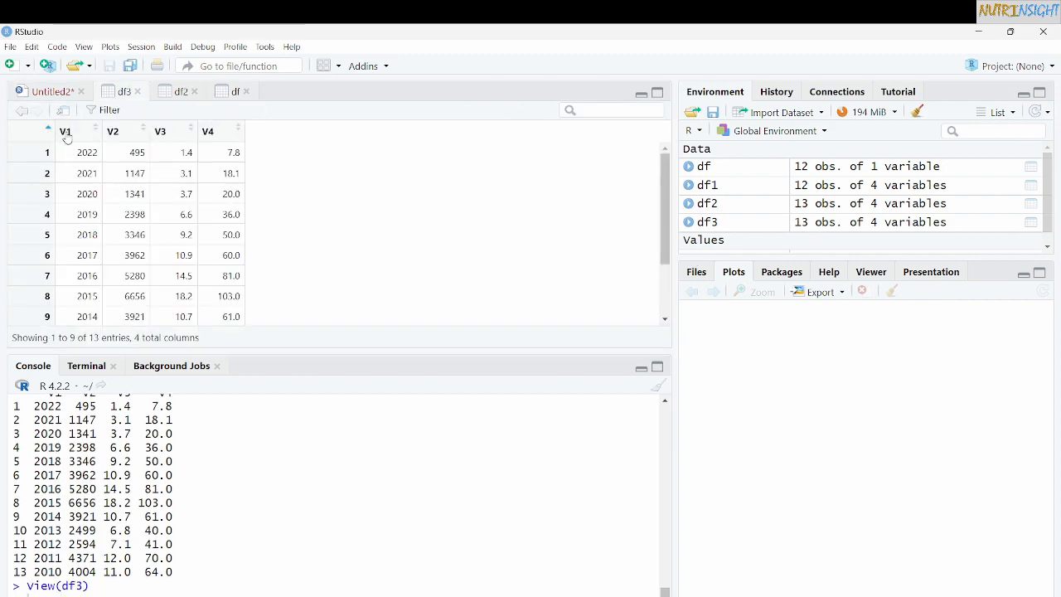
mouse_move(179, 134)
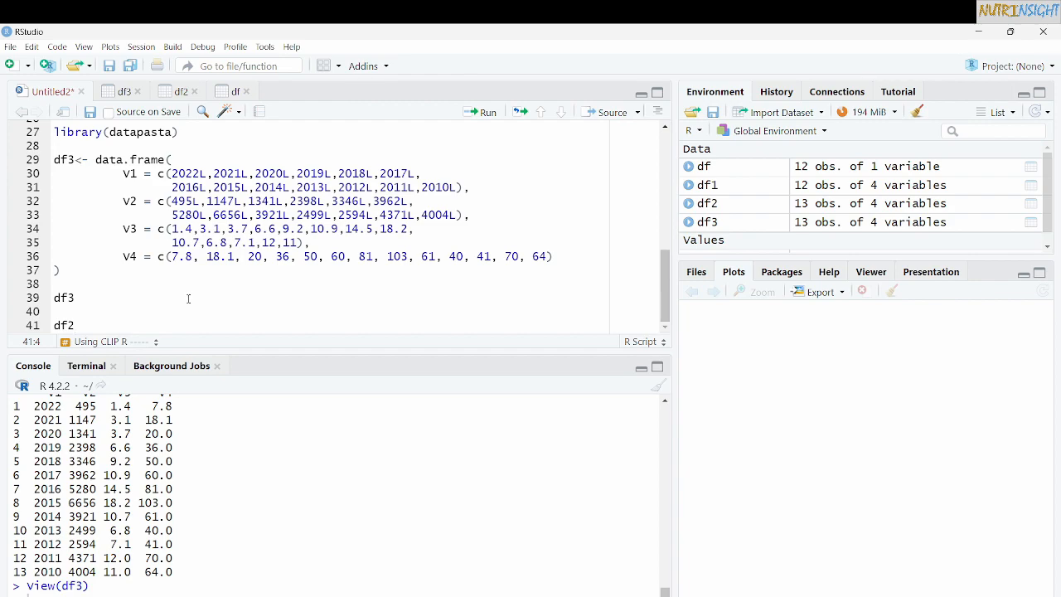
- Comment the df3 line '## has to be in rstudio' and the df2 line '## clip'
type("## has to be in rstudio")
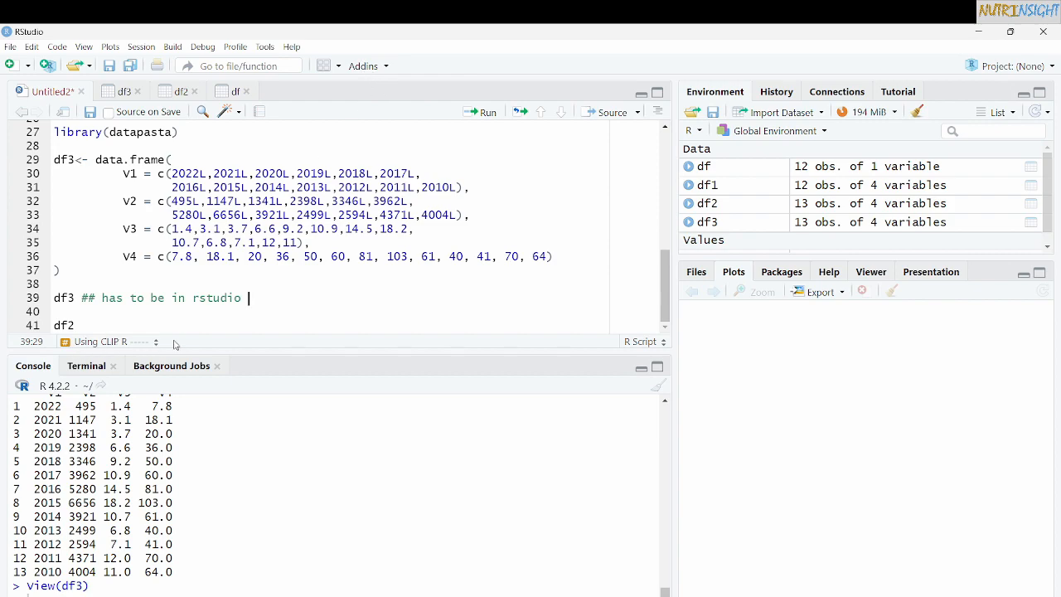
type("## clip")
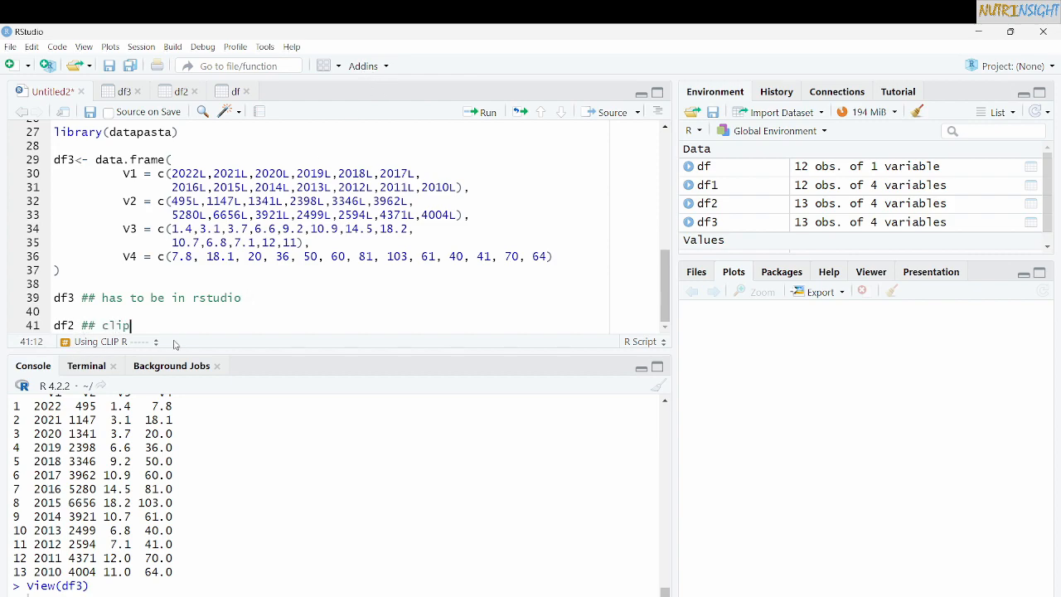